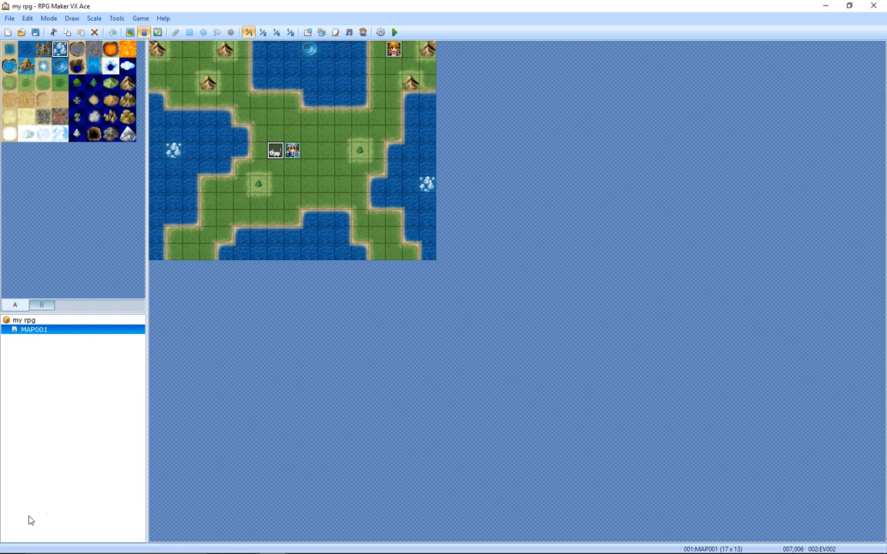
mouse_move(299, 74)
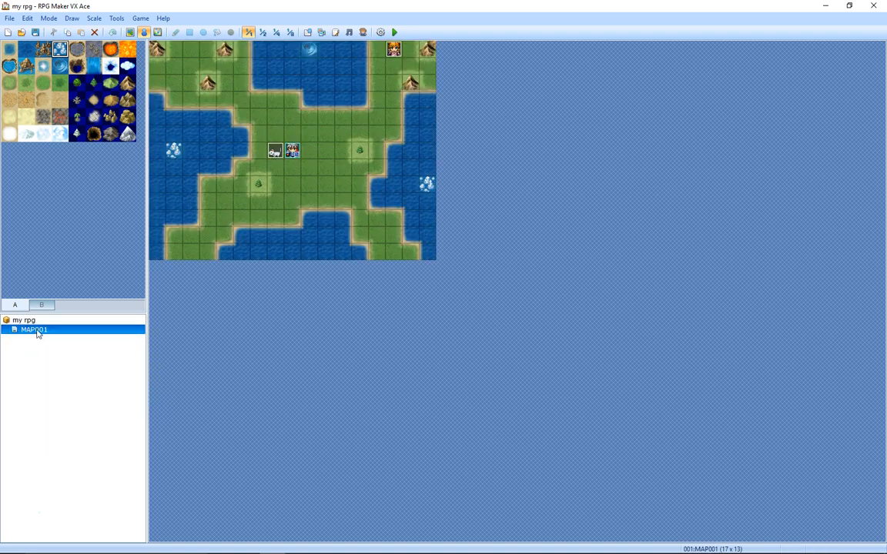
Step: Create a new map named 'The Village' using the 002:Exterior tileset
right_click(23, 320)
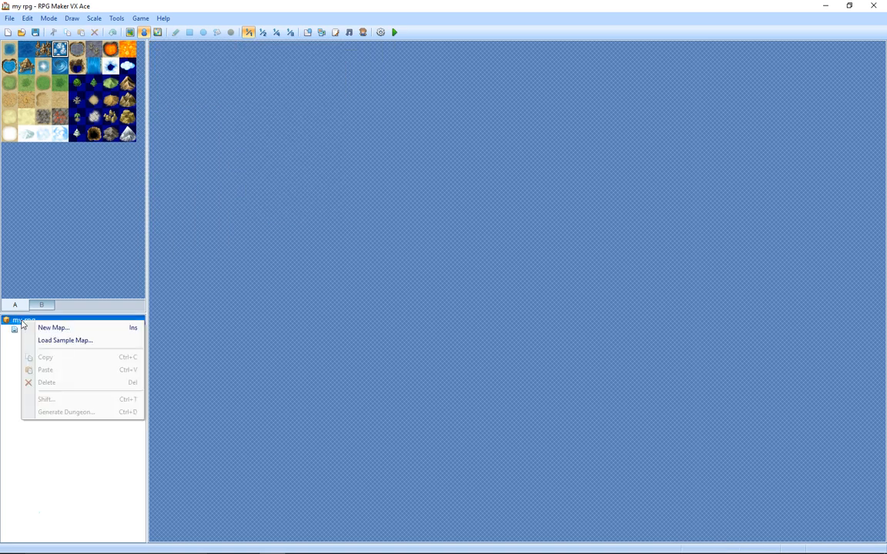
left_click(53, 328)
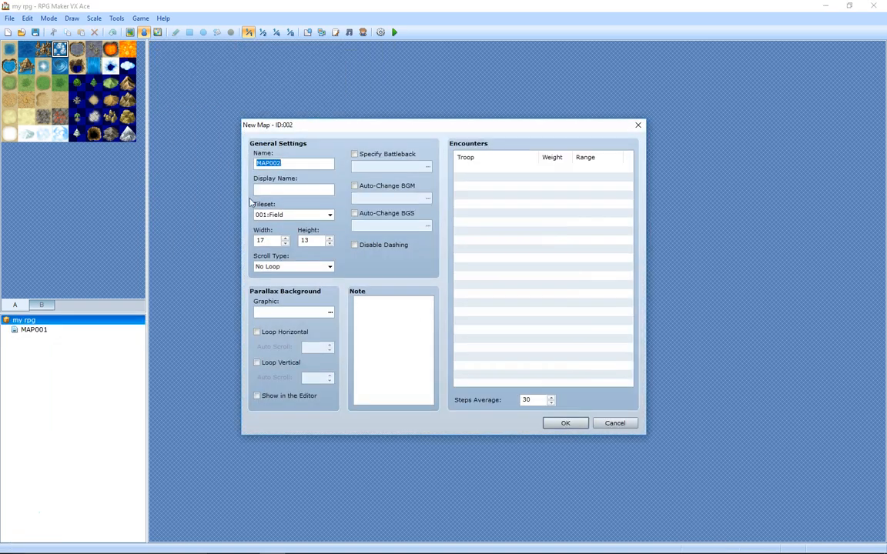
mouse_move(237, 206)
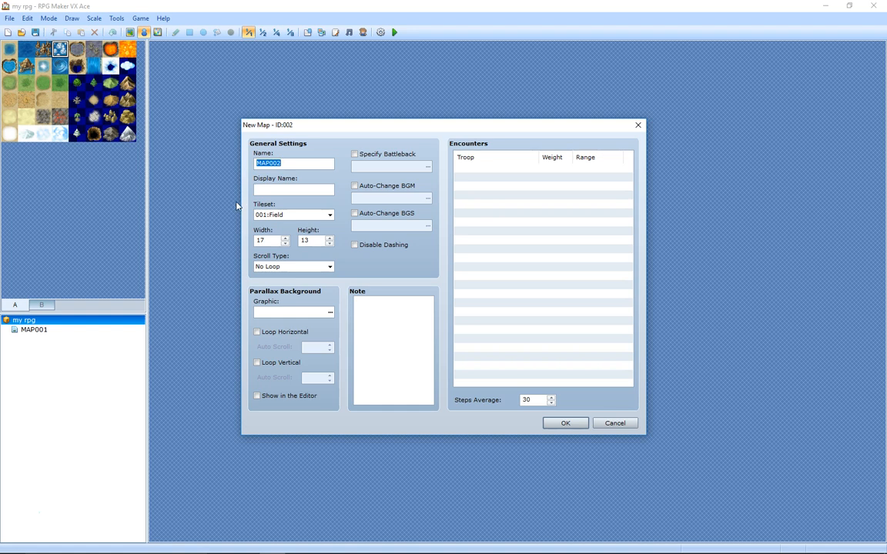
type("The Villa")
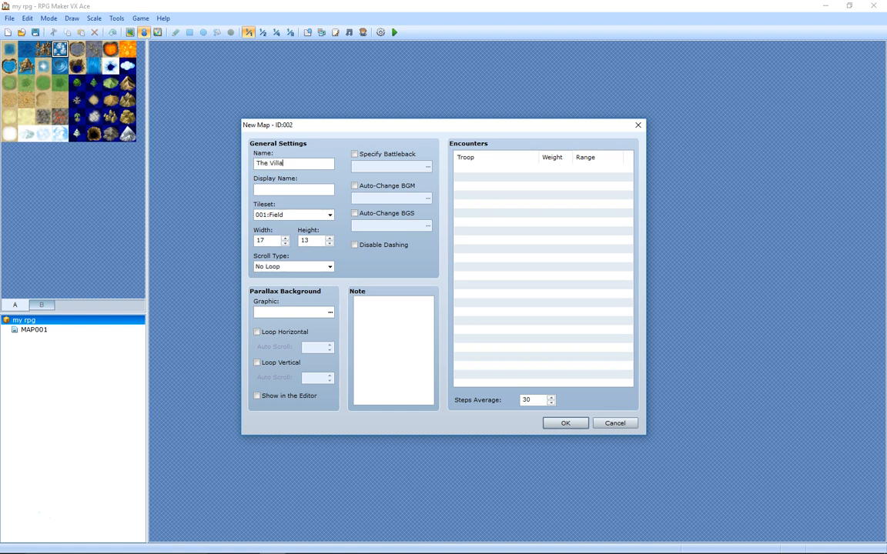
type("ge")
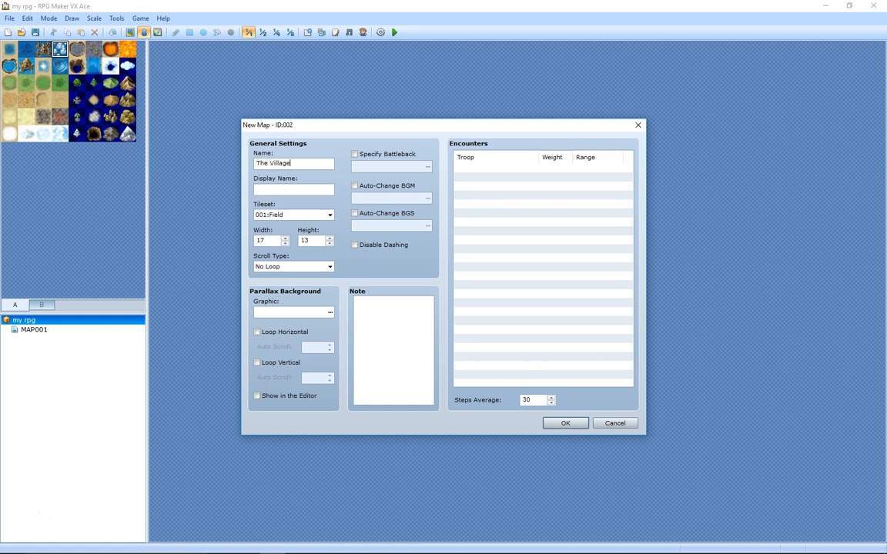
left_click(330, 215)
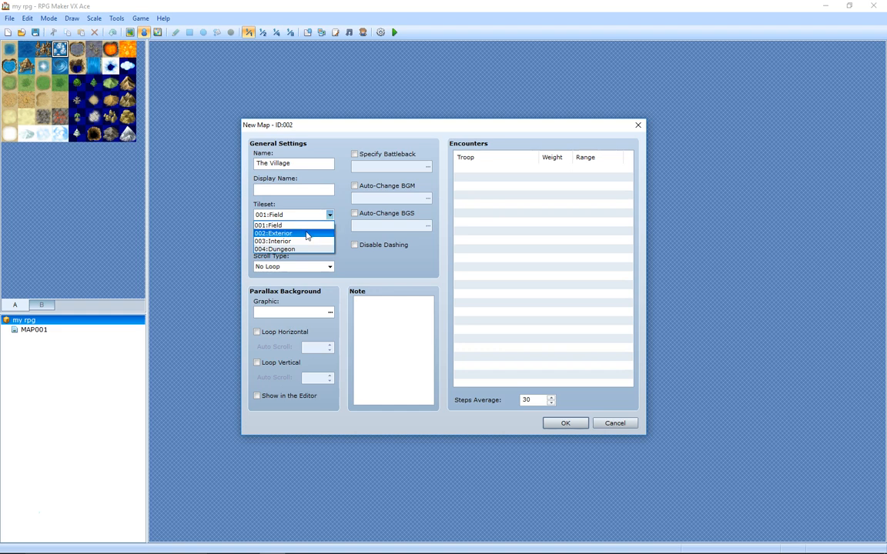
left_click(273, 234)
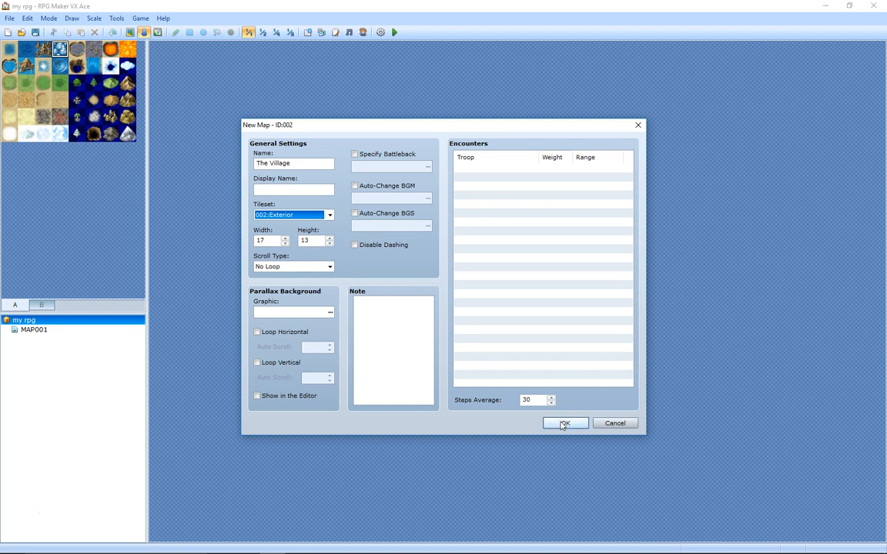
left_click(564, 424)
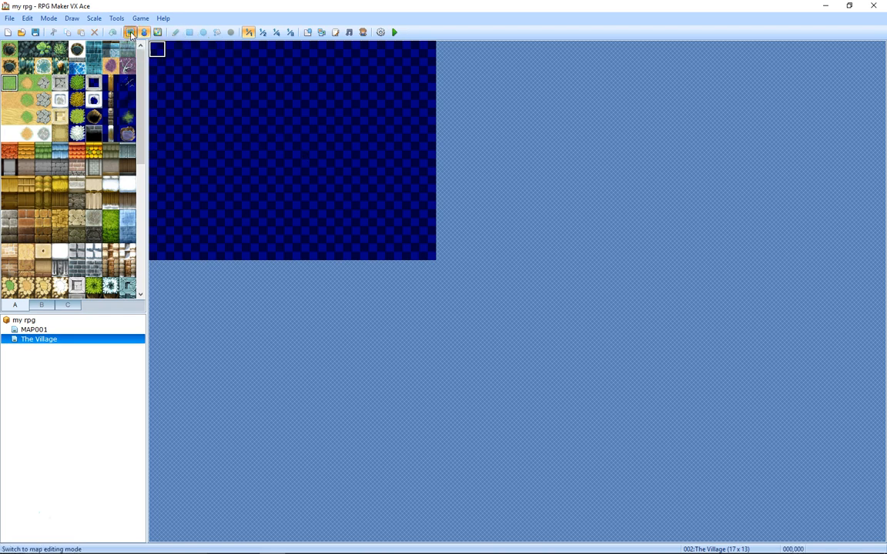
Step: In map mode, draw a horizontal cobblestone road that branches upward across the grass
left_click(190, 32)
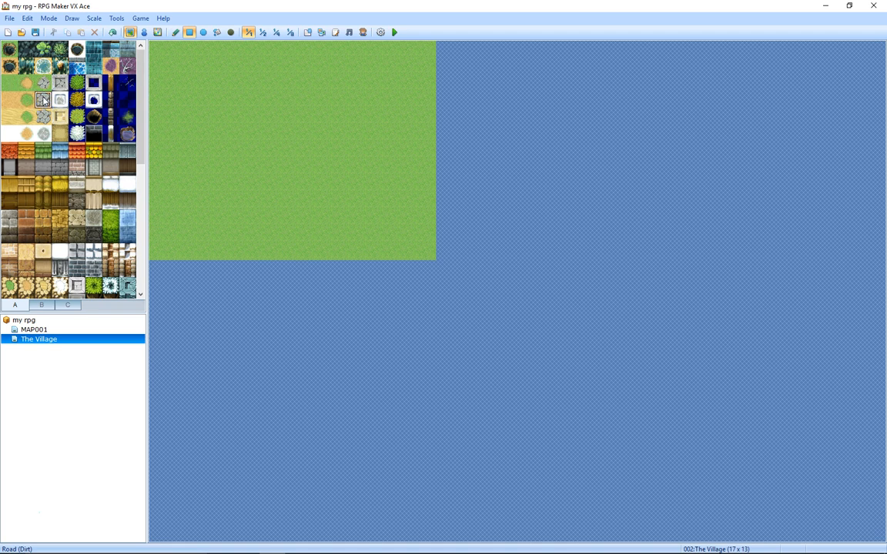
left_click_drag(167, 151, 308, 151)
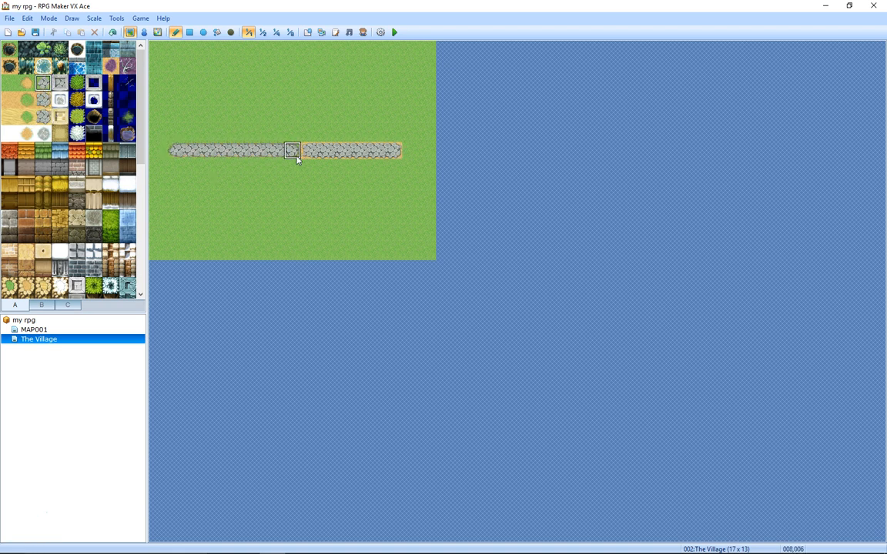
left_click_drag(292, 151, 309, 83)
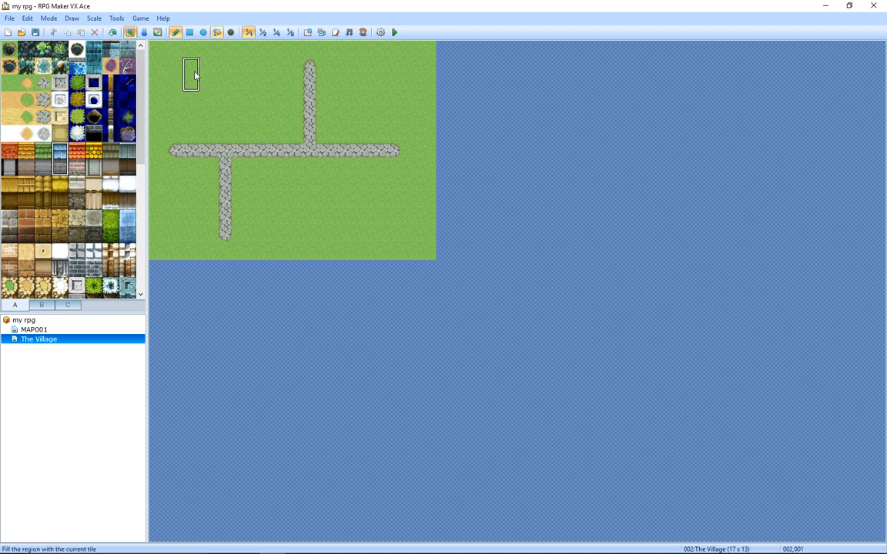
Step: Stamp two blue-roofed stone house sections side by side near The Village's top-left
left_click(193, 71)
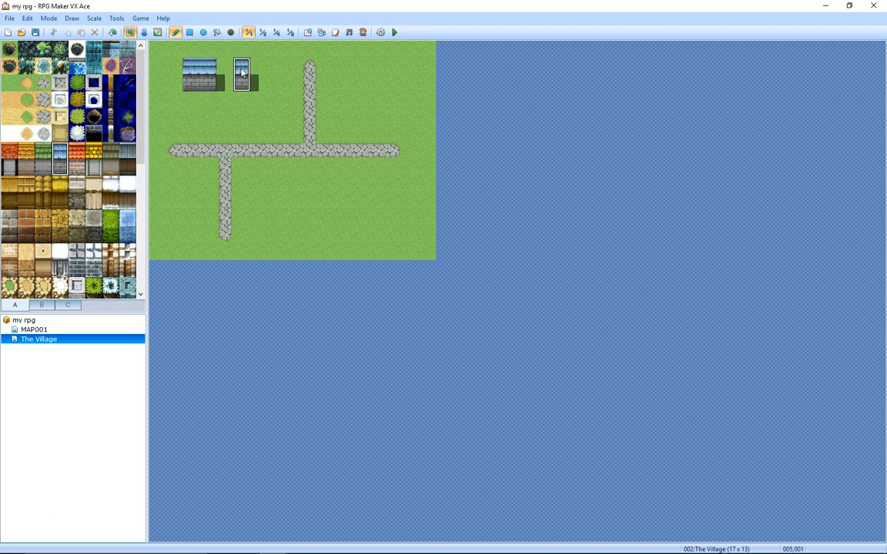
left_click(250, 73)
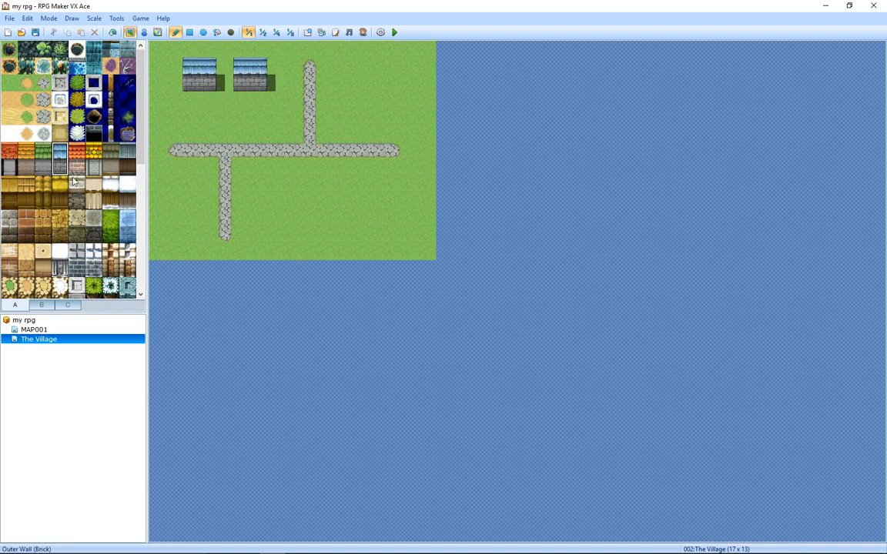
scroll("down", 3)
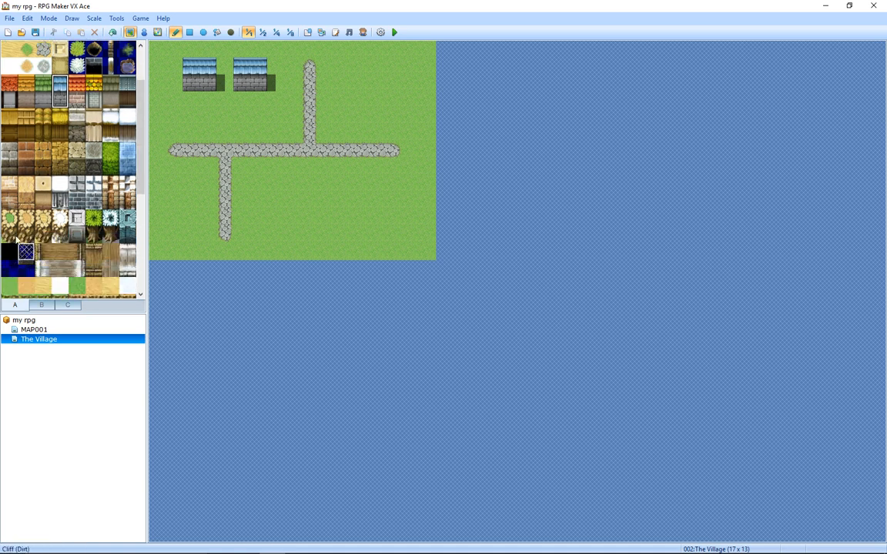
scroll("down", 3)
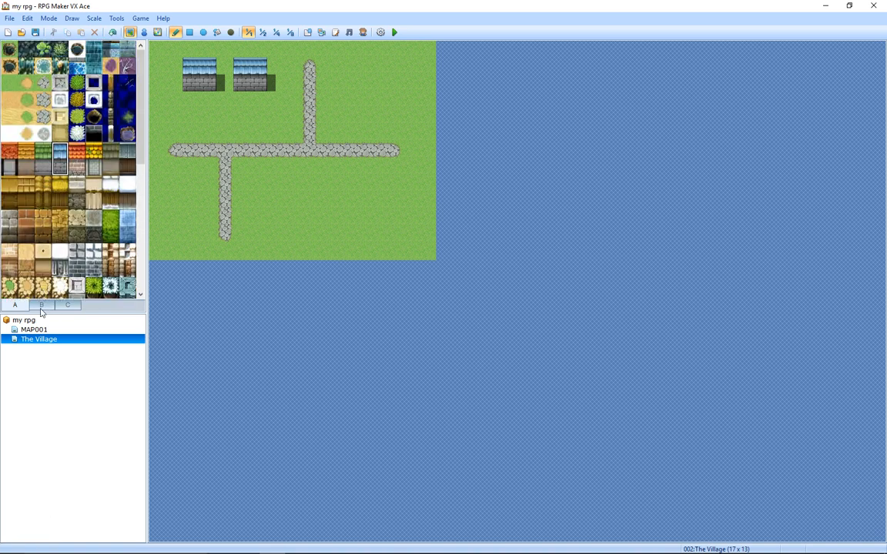
left_click(41, 305)
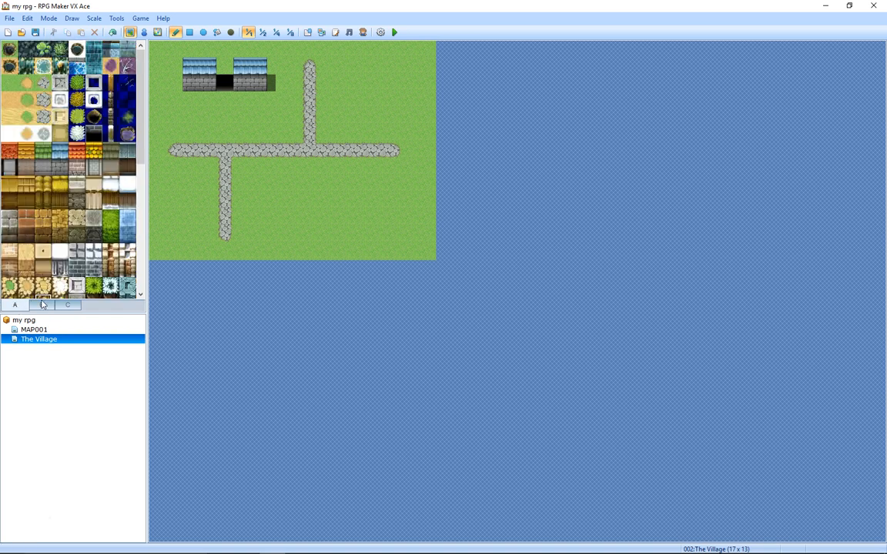
left_click(208, 70)
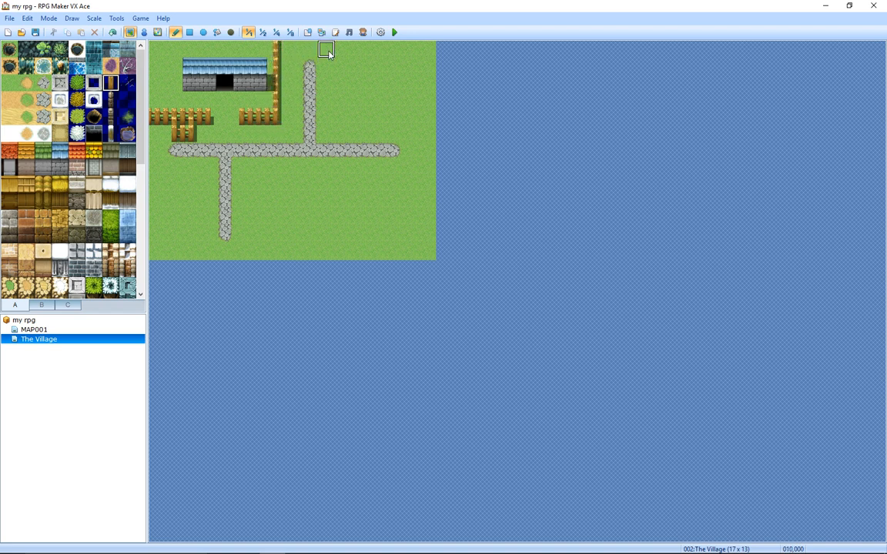
Step: Draw wooden fences by the upper houses, plus a lower-left corner extending along the bottom
left_click_drag(325, 49, 366, 116)
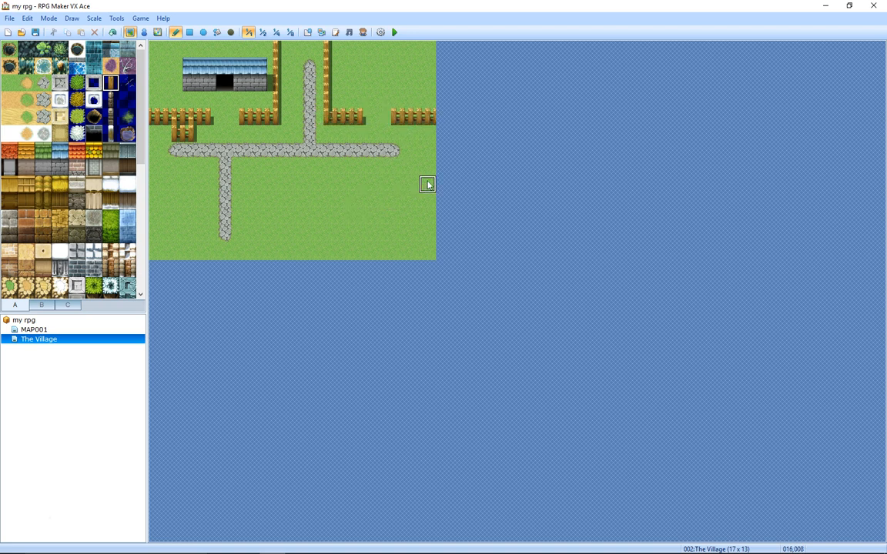
mouse_move(275, 235)
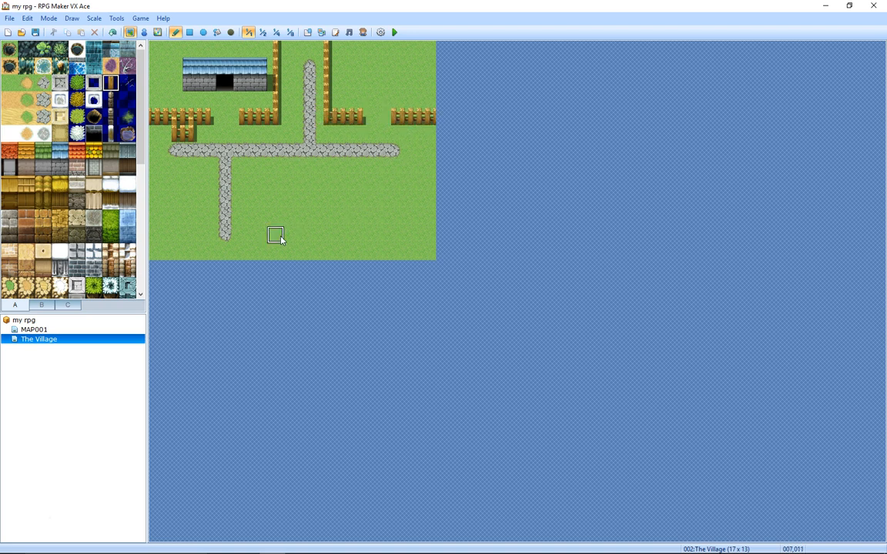
mouse_move(257, 183)
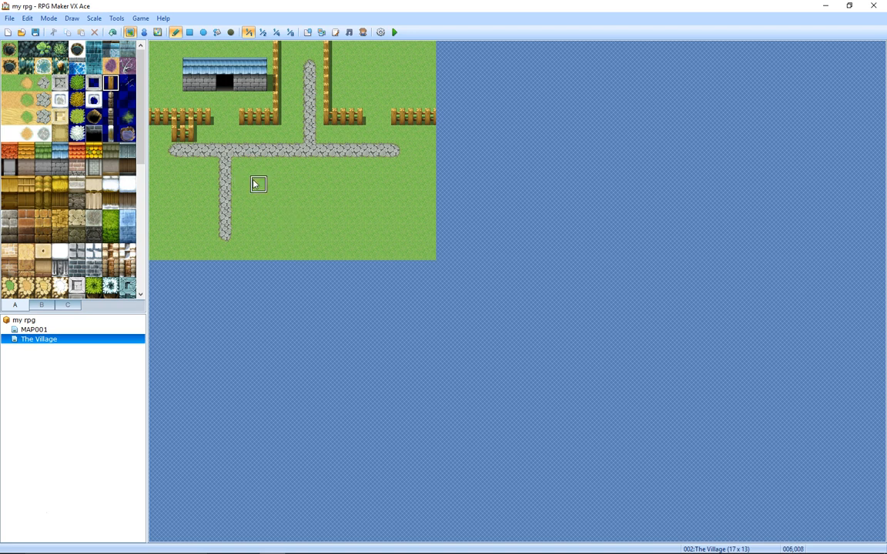
left_click_drag(258, 184, 291, 217)
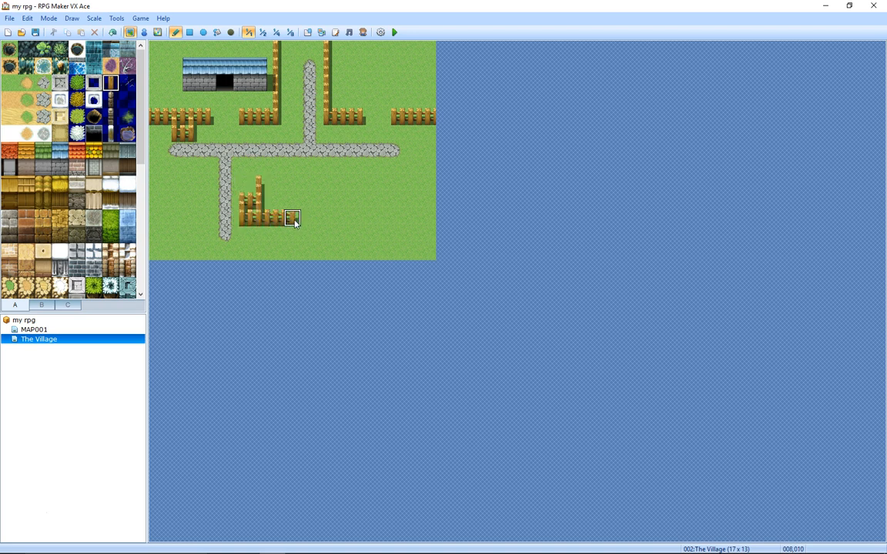
left_click_drag(292, 217, 408, 217)
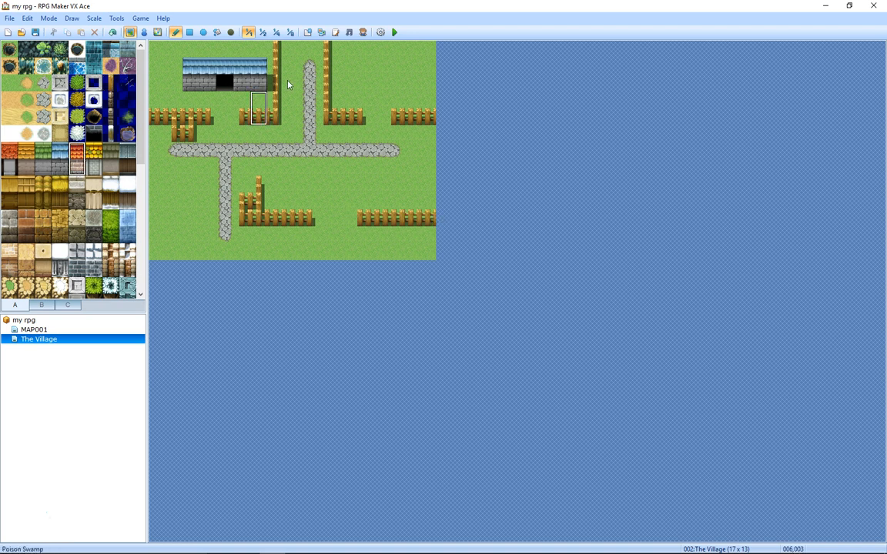
mouse_move(342, 58)
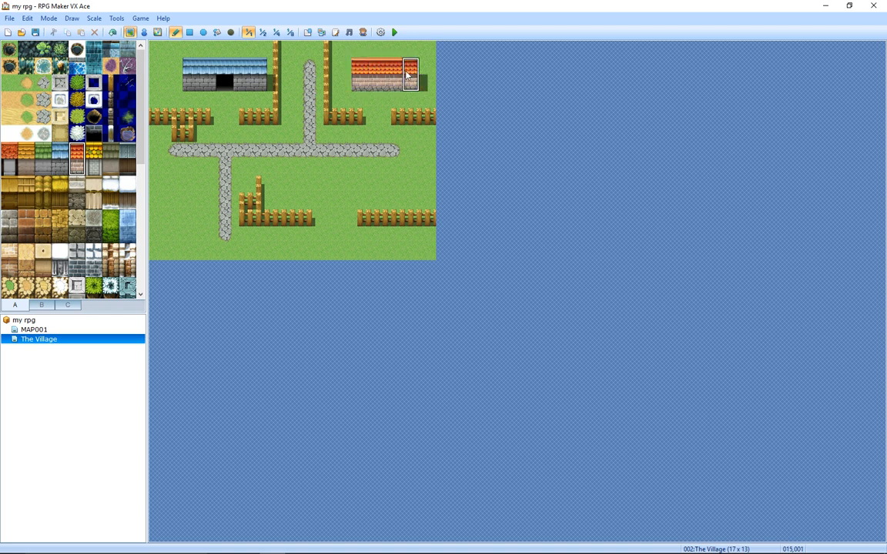
Step: Pick the roof and wall tiles and paint an orange roof on the right side
scroll("down", 3)
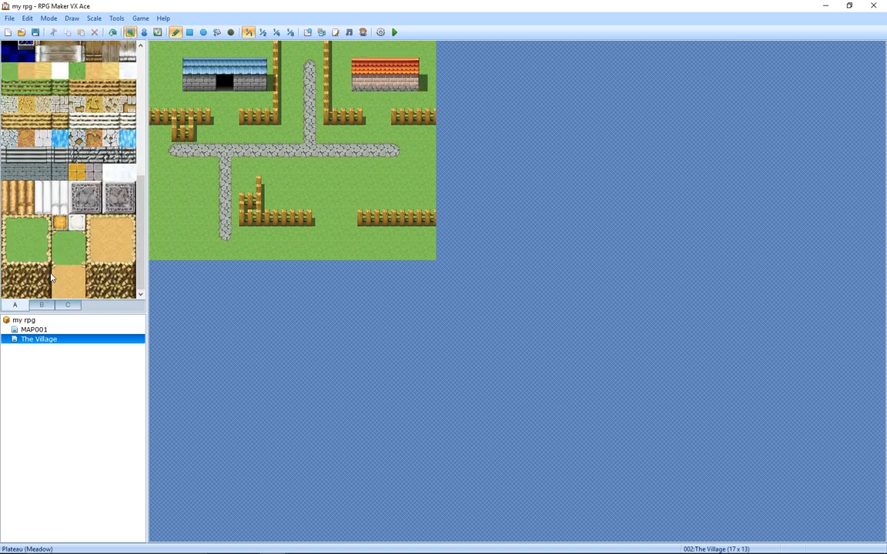
left_click(42, 305)
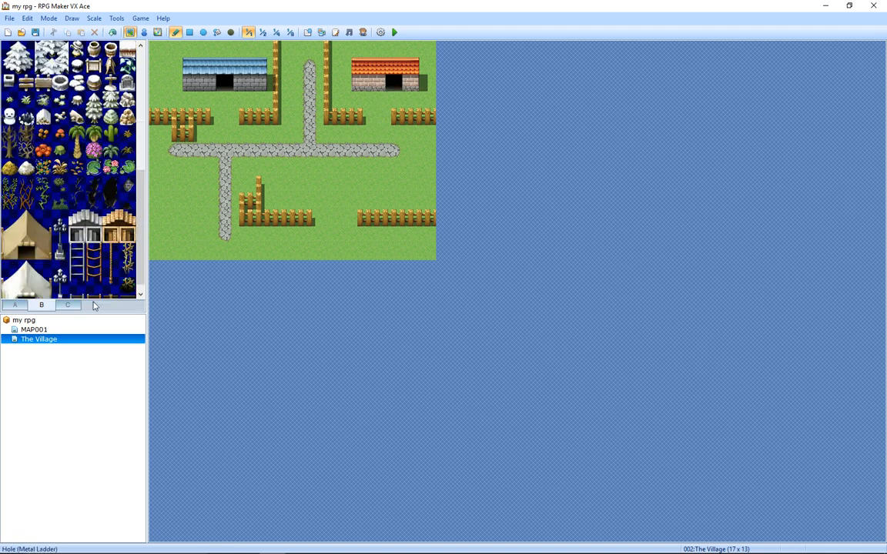
left_click(14, 305)
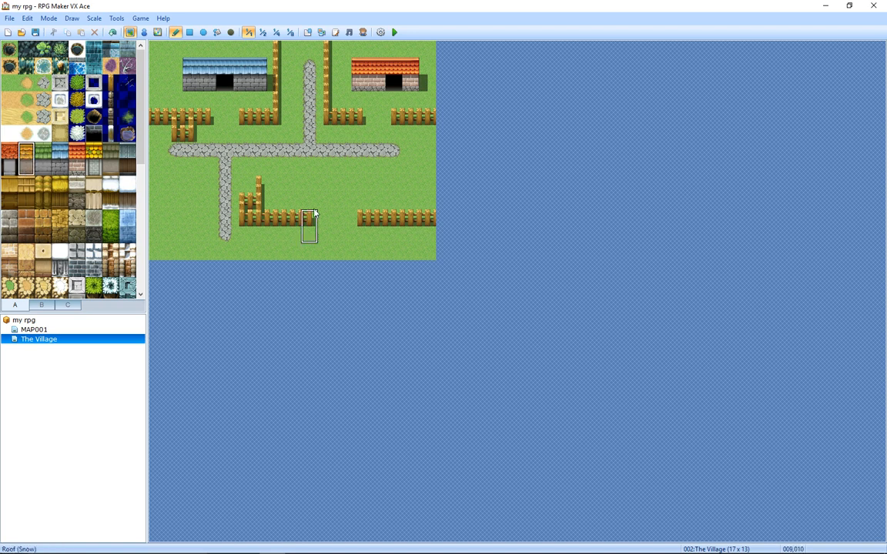
left_click(392, 173)
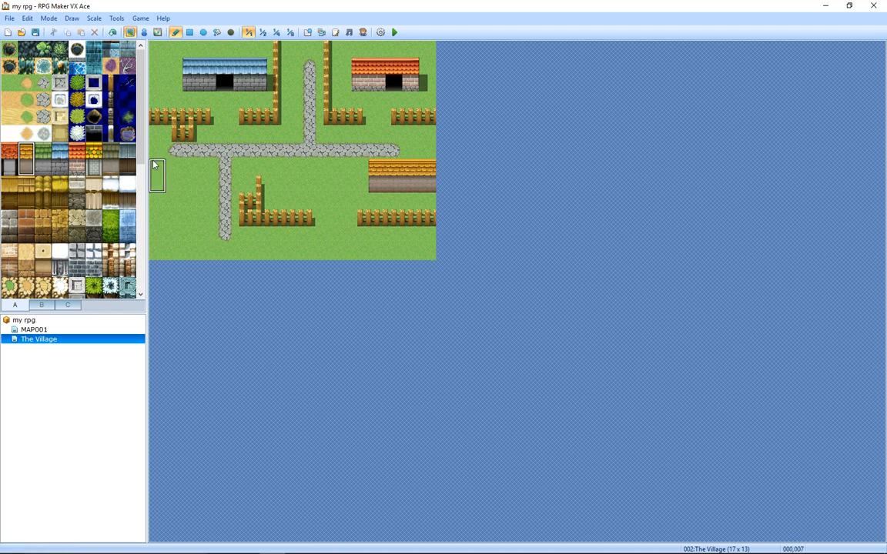
Step: Paint a dark doorway onto the orange-roofed house using tileset B
left_click(42, 306)
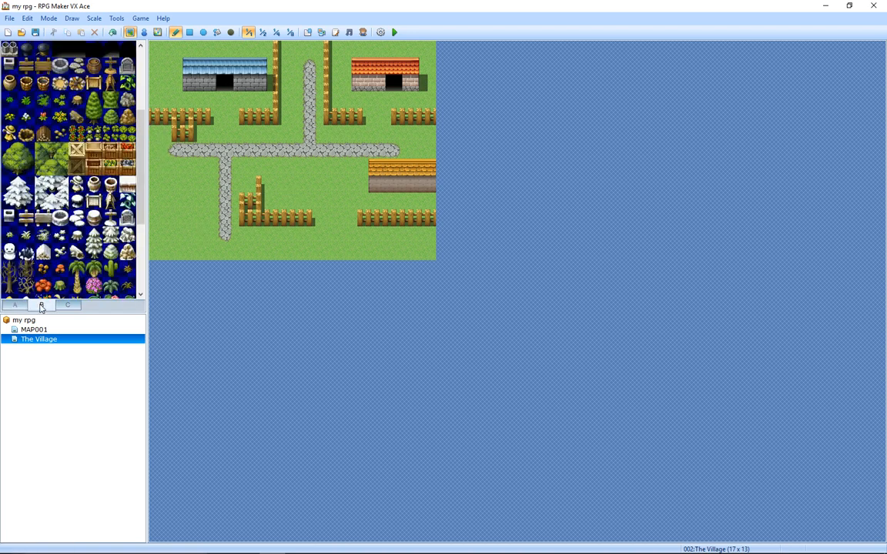
left_click(42, 305)
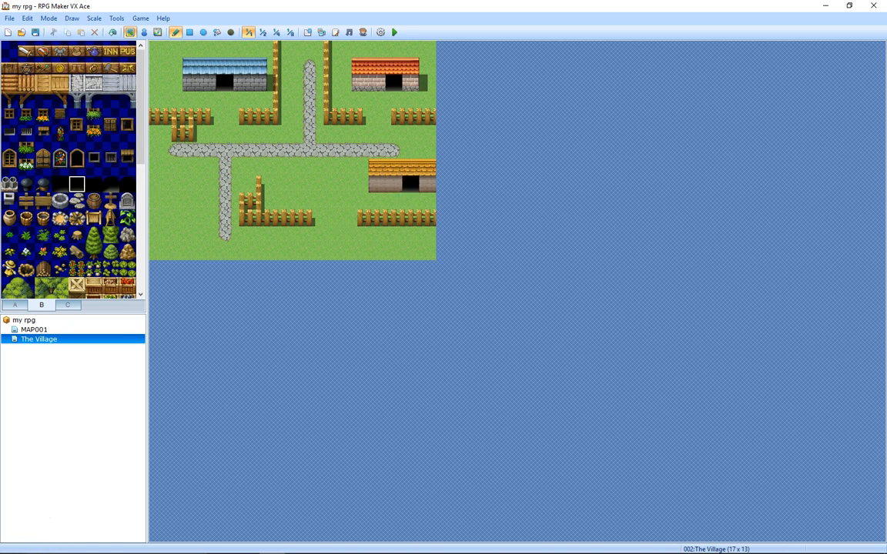
mouse_move(84, 155)
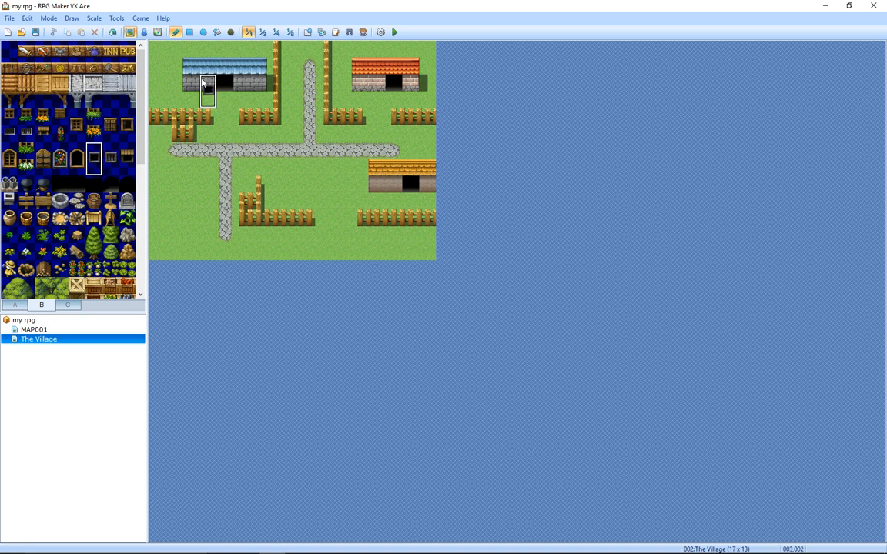
mouse_move(206, 68)
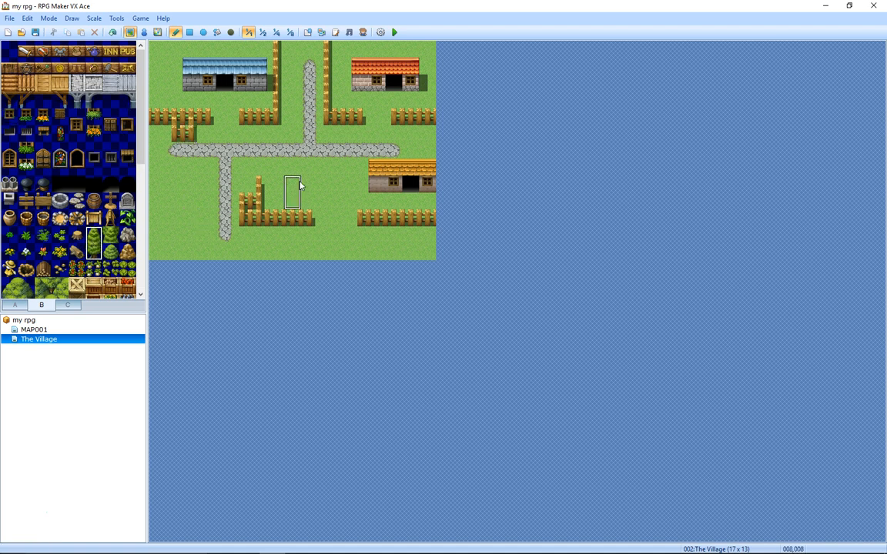
mouse_move(325, 242)
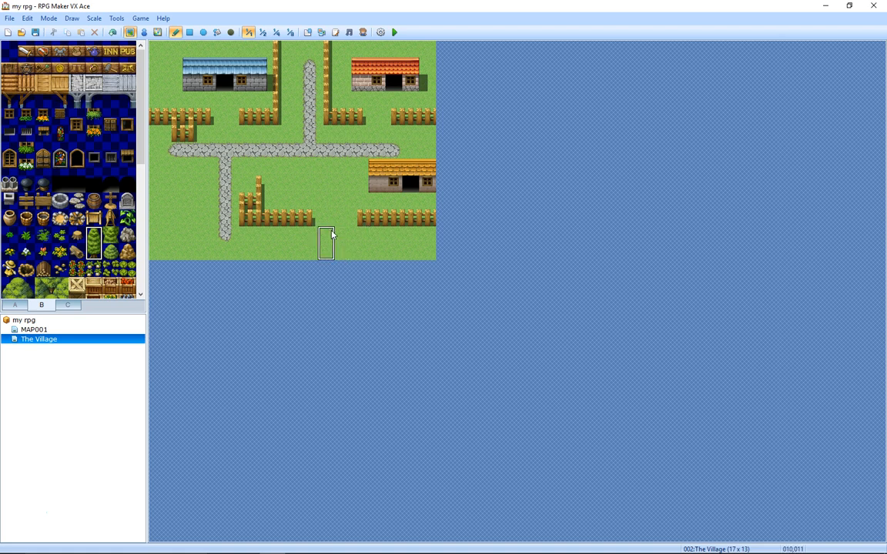
Step: Place a pine tree in the lower-left grass of The Village
left_click(191, 232)
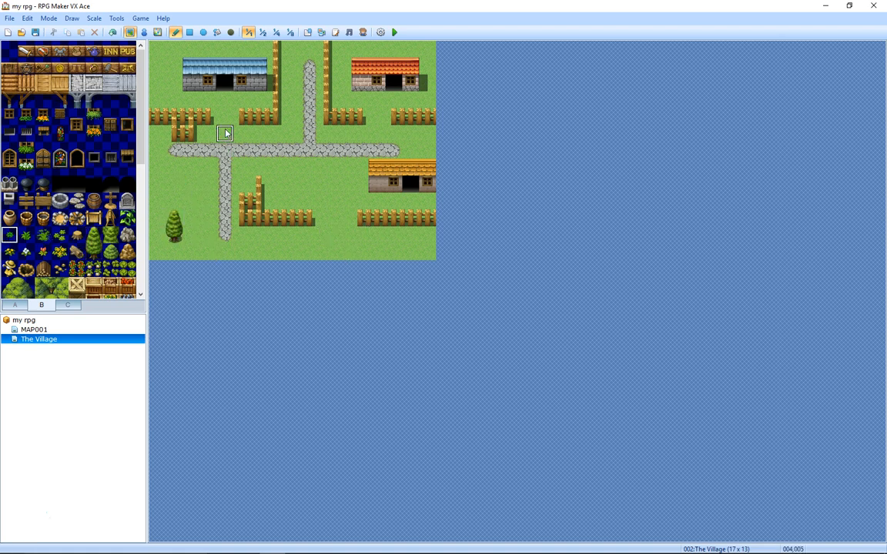
mouse_move(377, 252)
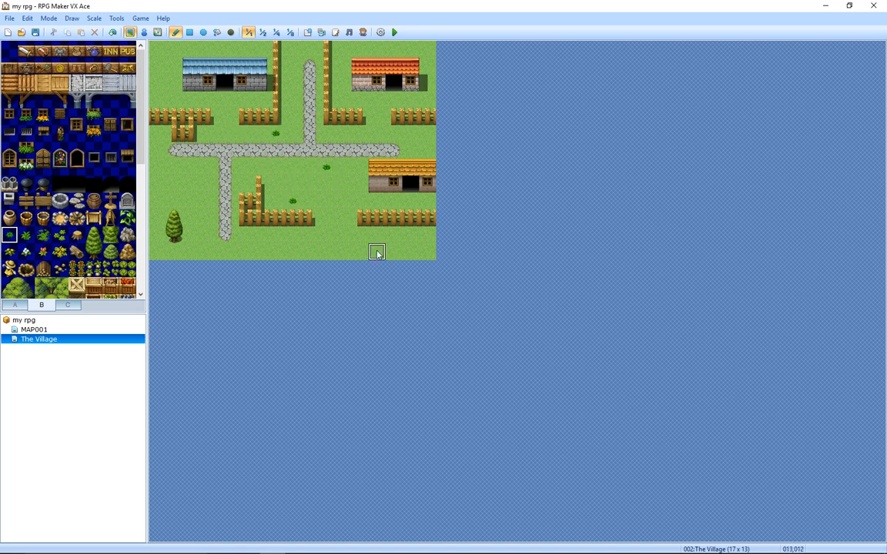
mouse_move(161, 264)
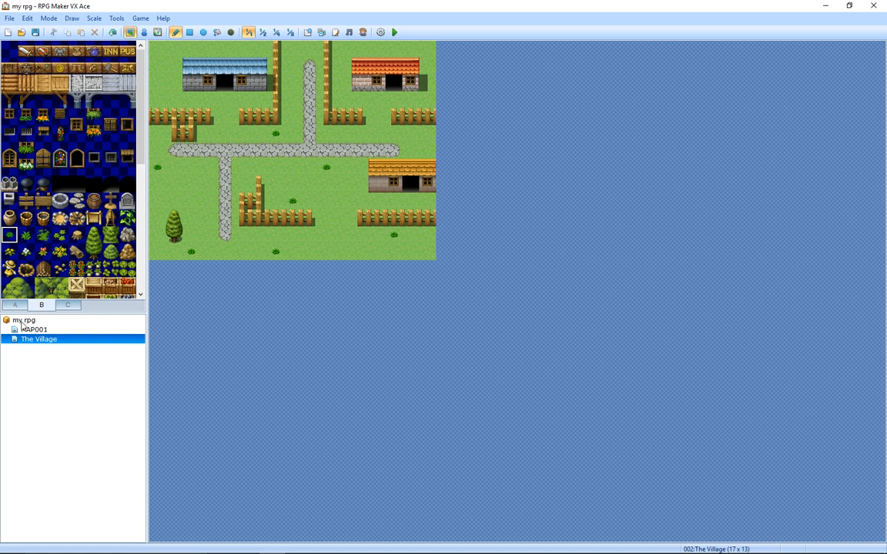
Step: Switch between MAP001 and The Village, then place a house at MAP001's bottom-right corner
left_click(34, 330)
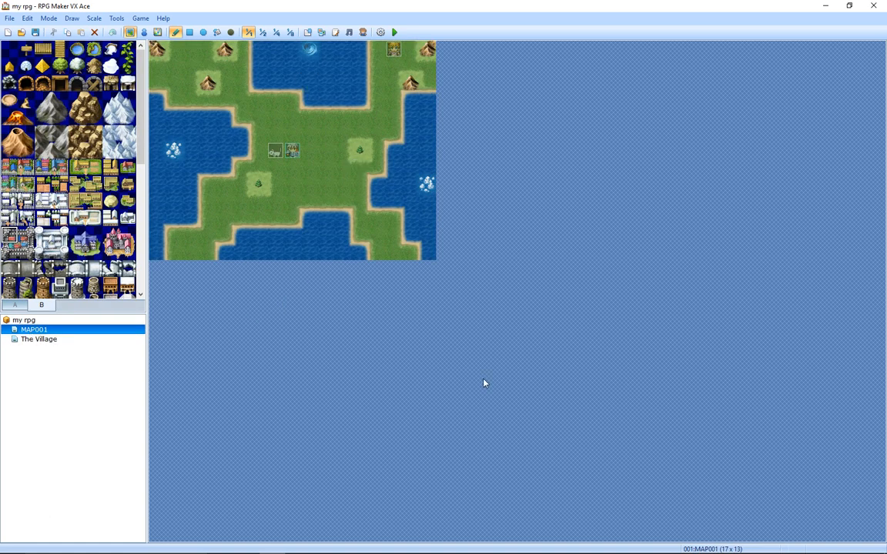
mouse_move(291, 151)
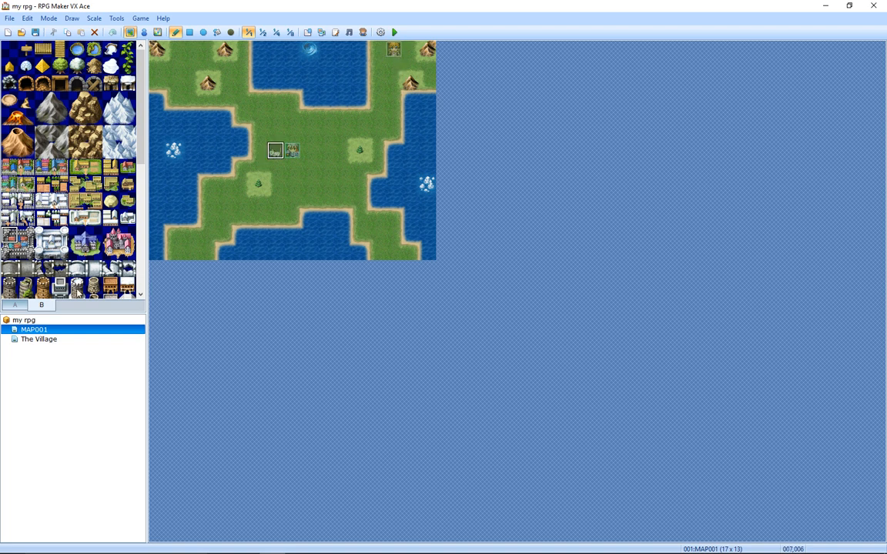
left_click(38, 339)
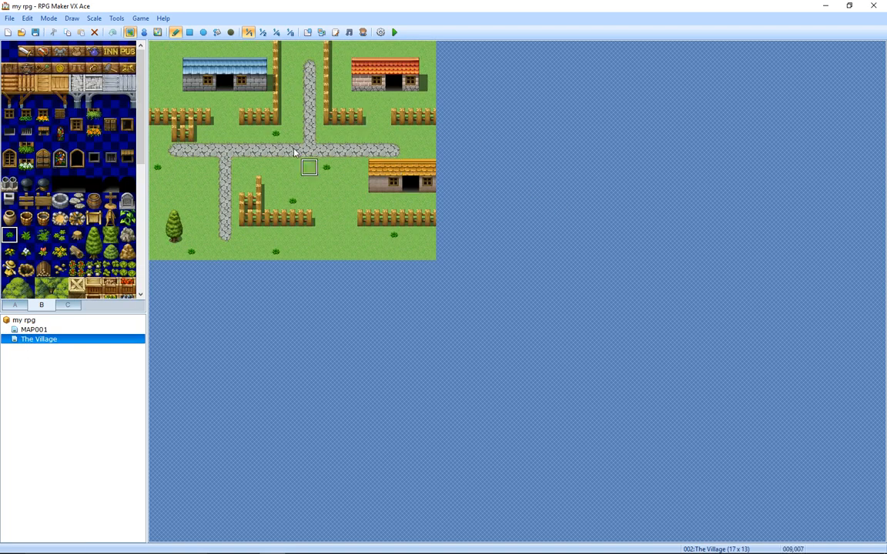
left_click(34, 330)
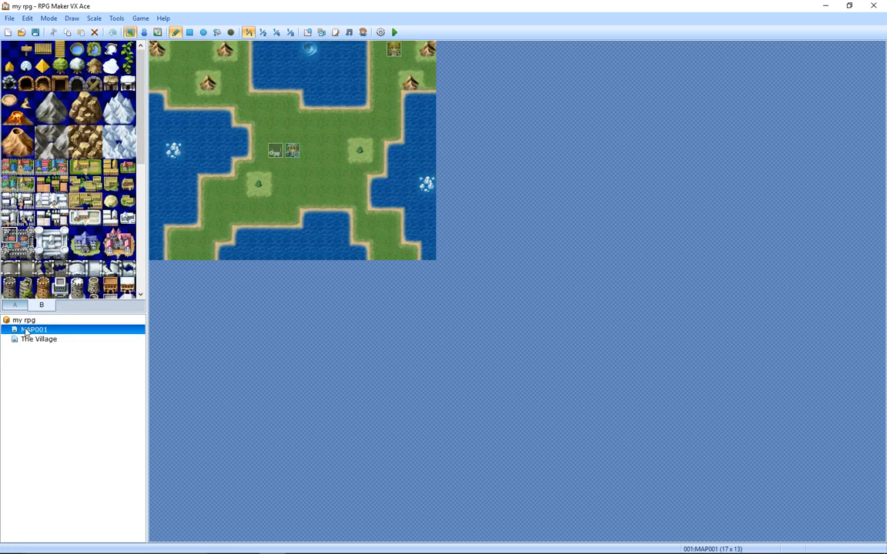
mouse_move(39, 340)
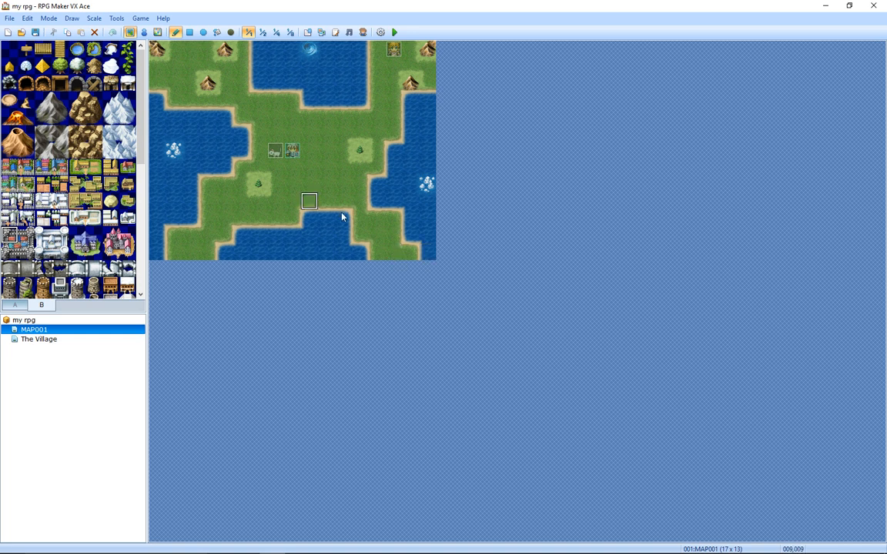
mouse_move(393, 252)
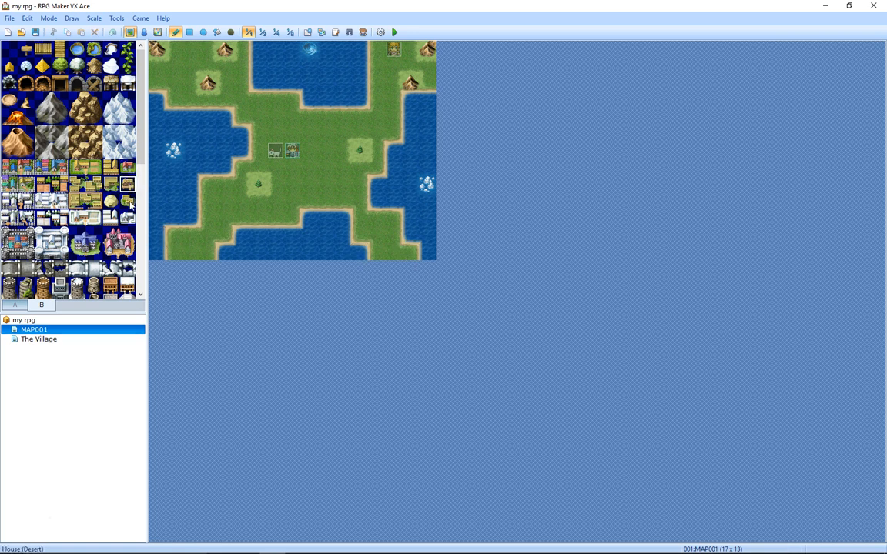
mouse_move(393, 251)
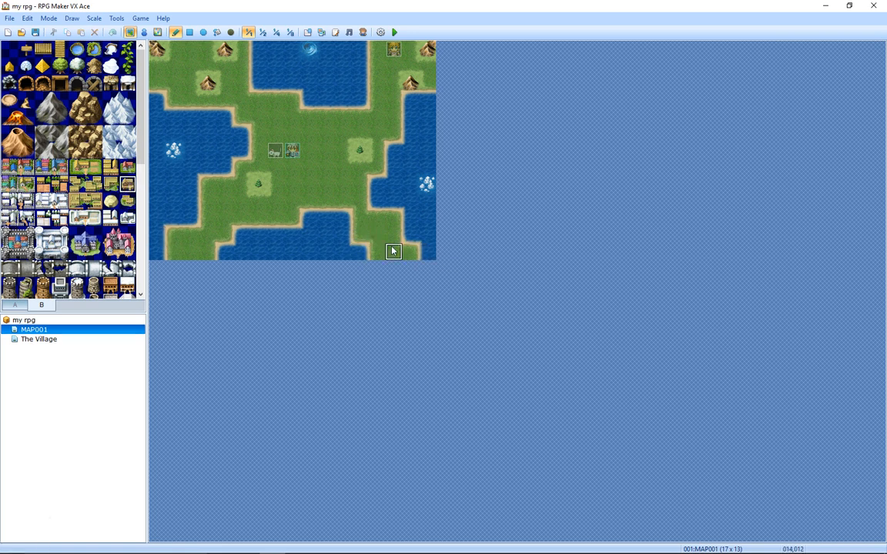
left_click(393, 251)
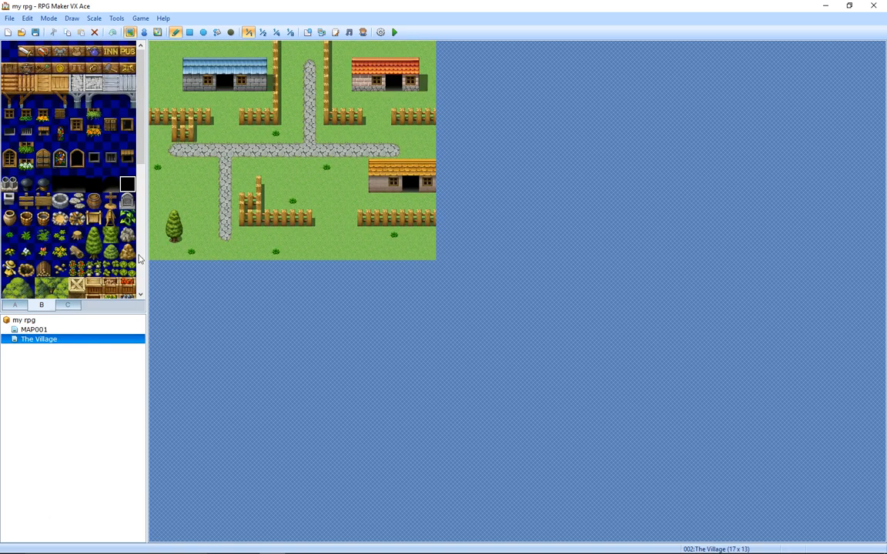
mouse_move(173, 150)
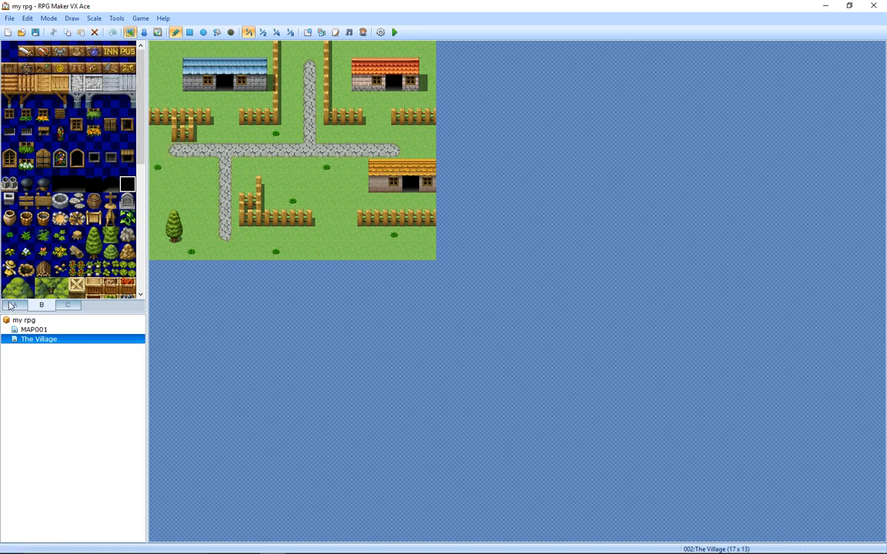
Step: Paint the stone path to the left edge and reopen MAP001
left_click(14, 305)
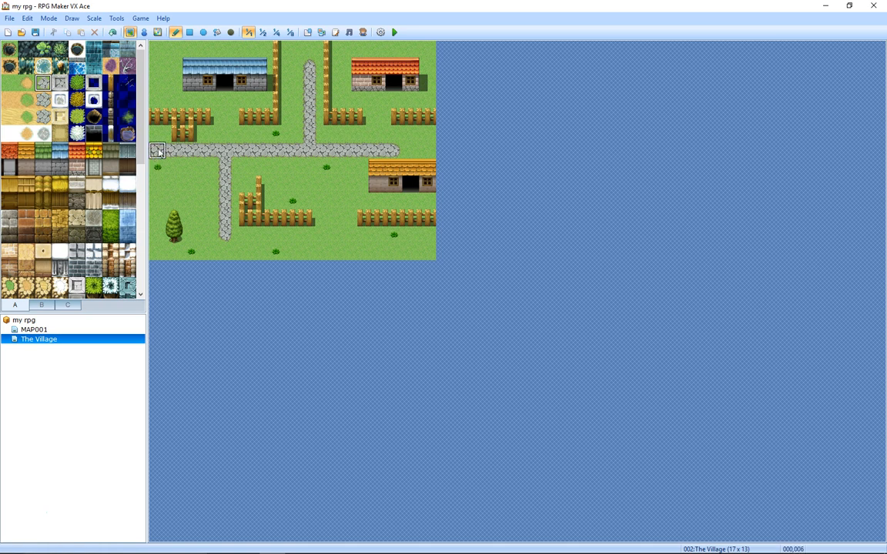
left_click(33, 330)
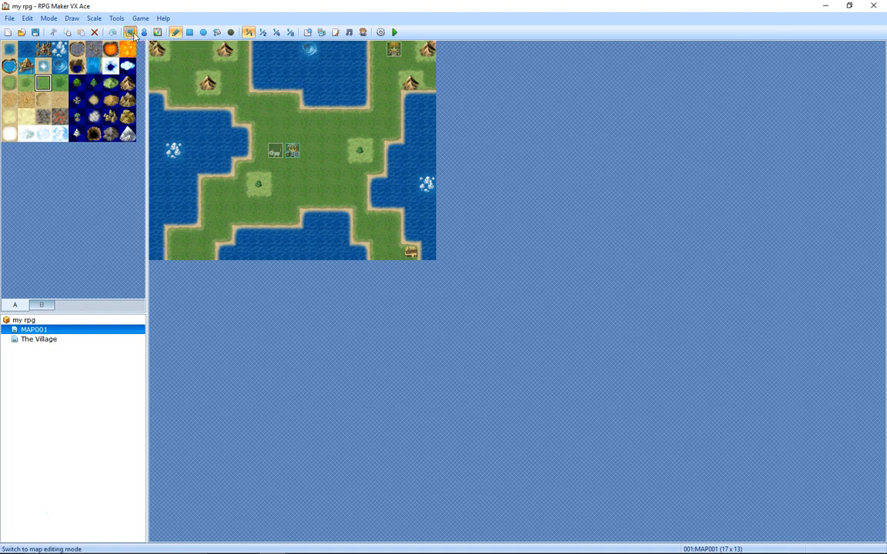
Step: Create event EV003 on MAP001's bottom-right house and bring up its command Insert menu
left_click(144, 32)
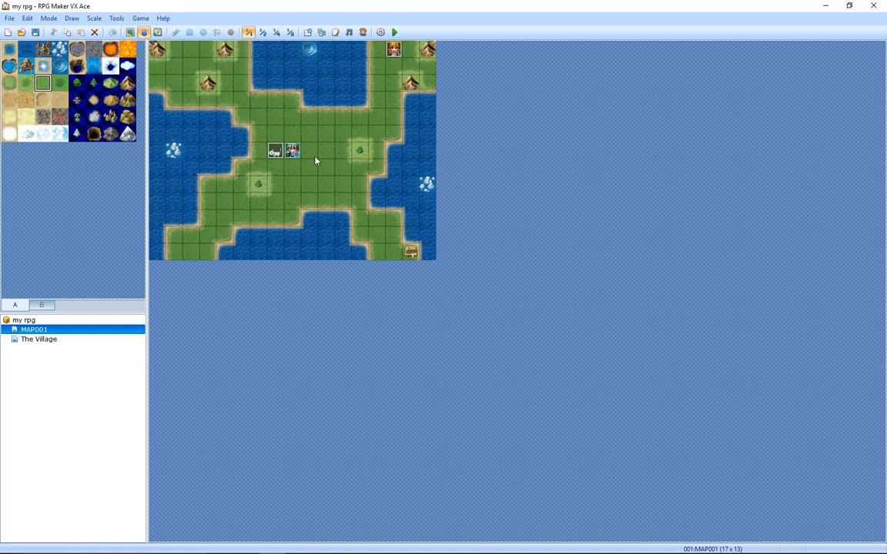
mouse_move(410, 253)
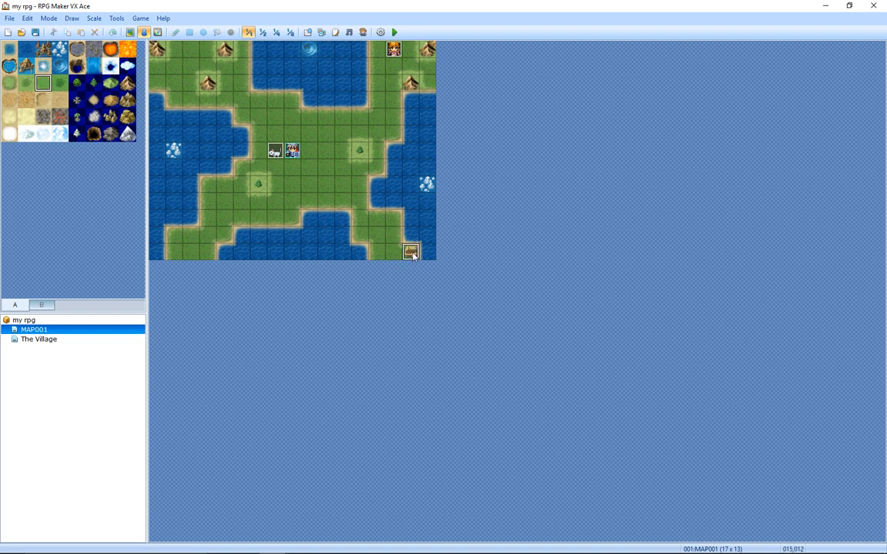
right_click(410, 252)
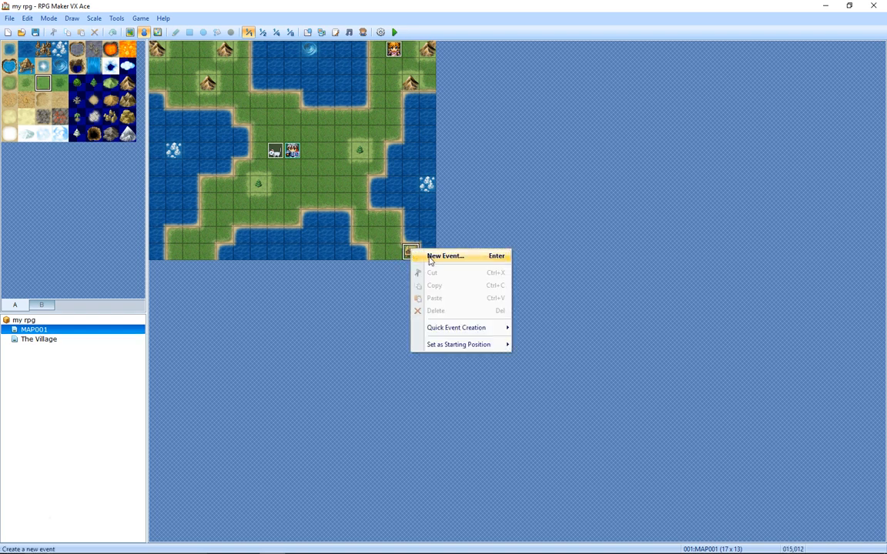
left_click(445, 256)
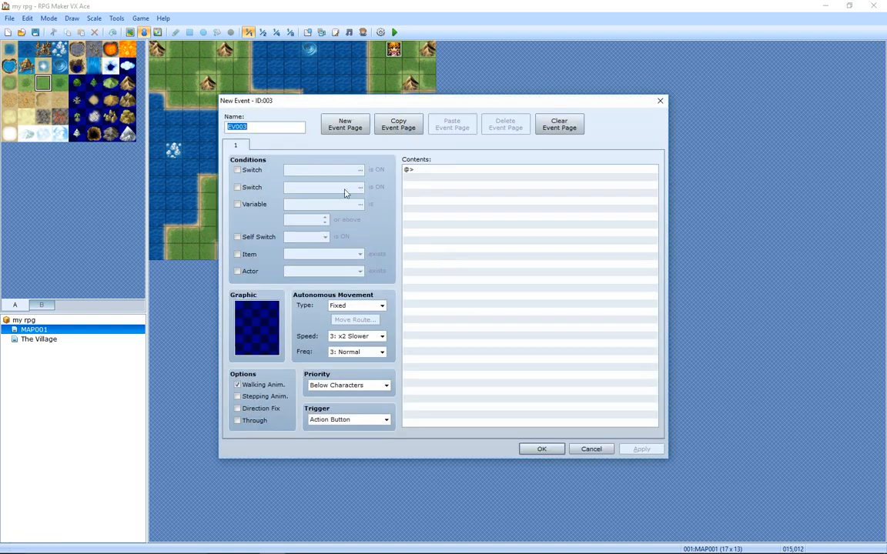
left_click(447, 169)
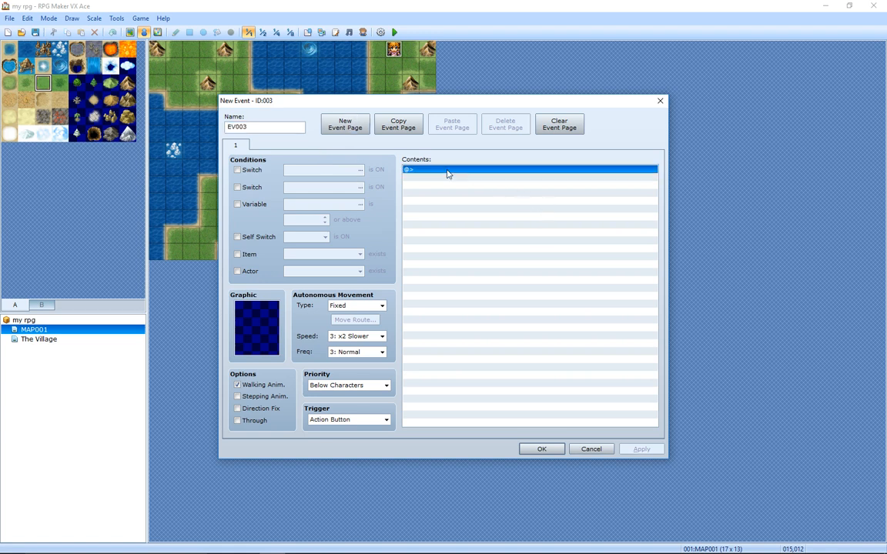
right_click(448, 171)
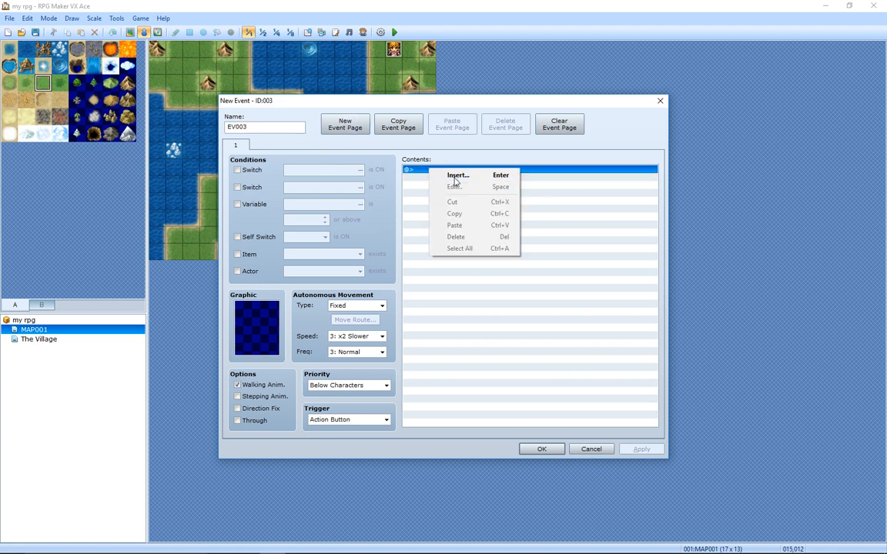
Step: Add a Transfer Player command targeting The Village (000,006), facing right
left_click(458, 174)
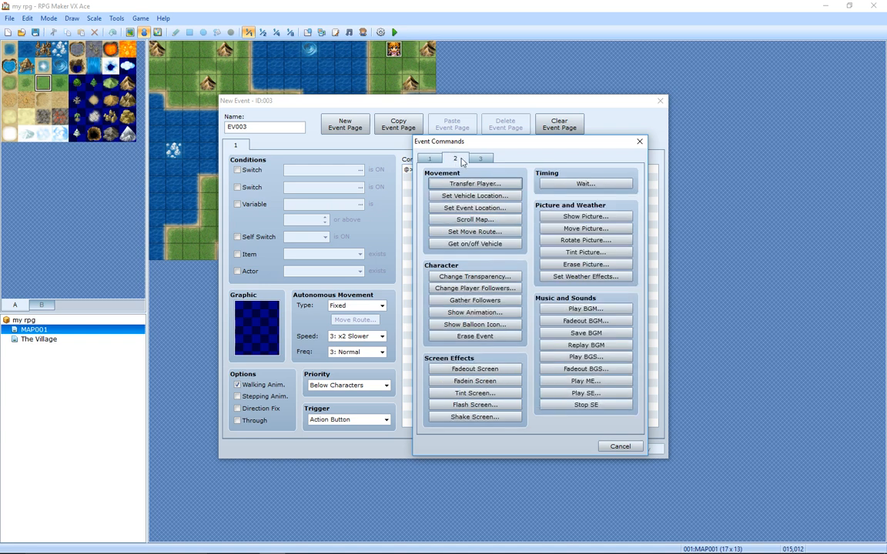
mouse_move(475, 183)
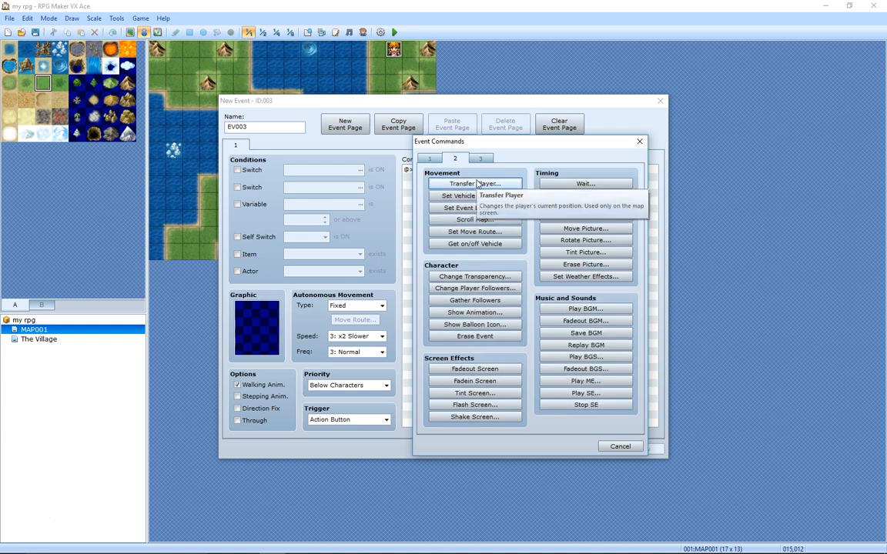
left_click(474, 183)
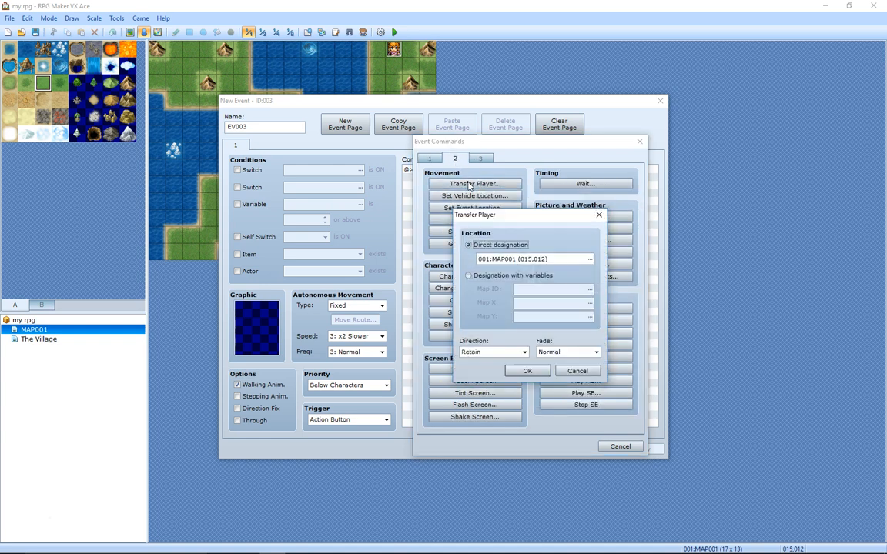
left_click(590, 258)
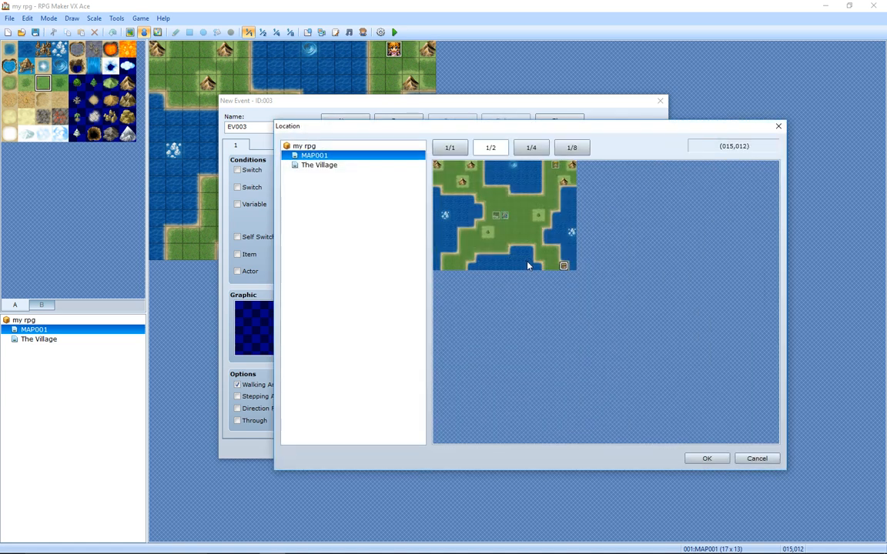
left_click(319, 164)
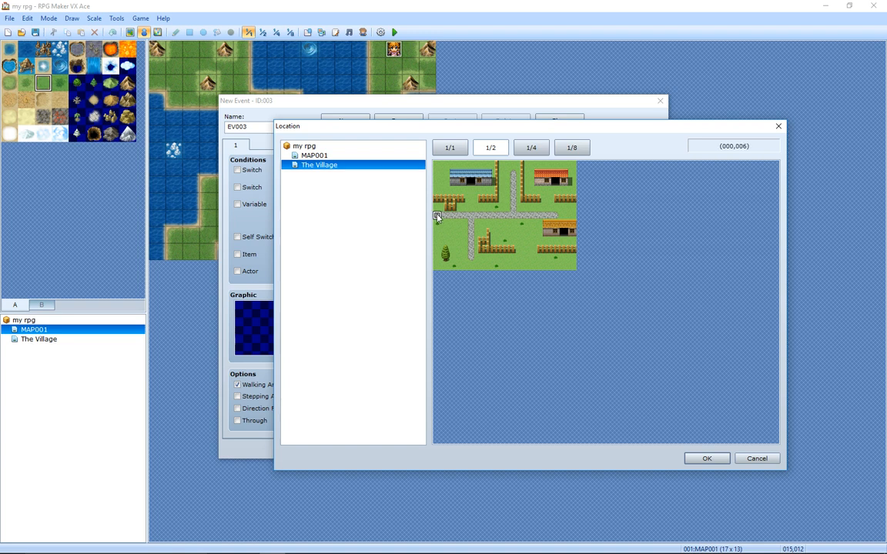
mouse_move(445, 176)
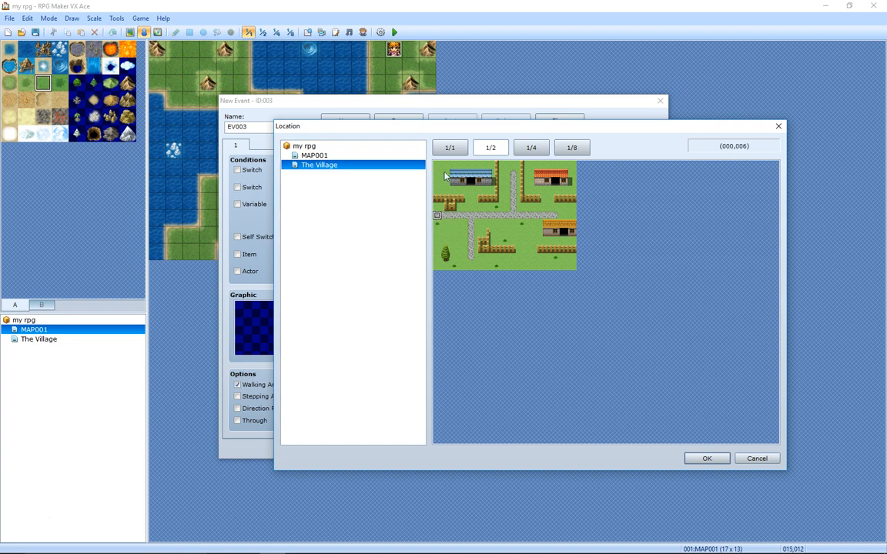
left_click(490, 147)
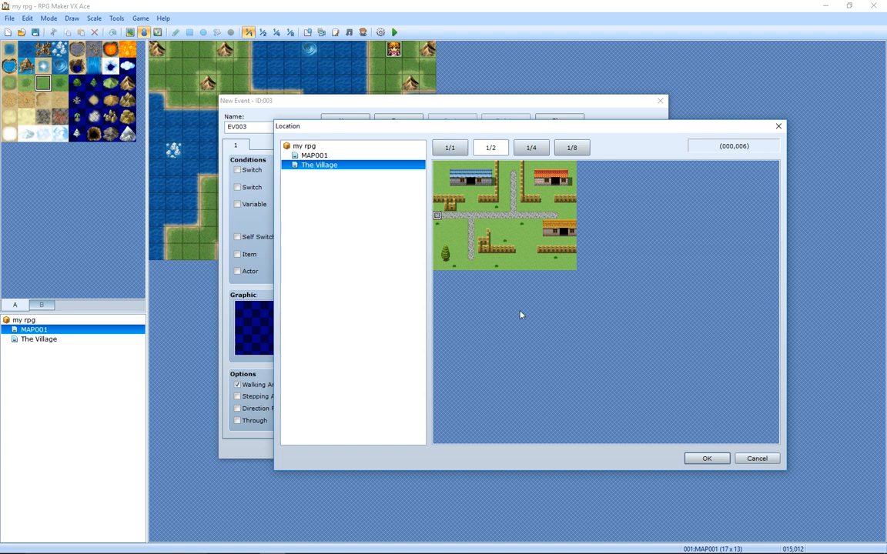
left_click(706, 458)
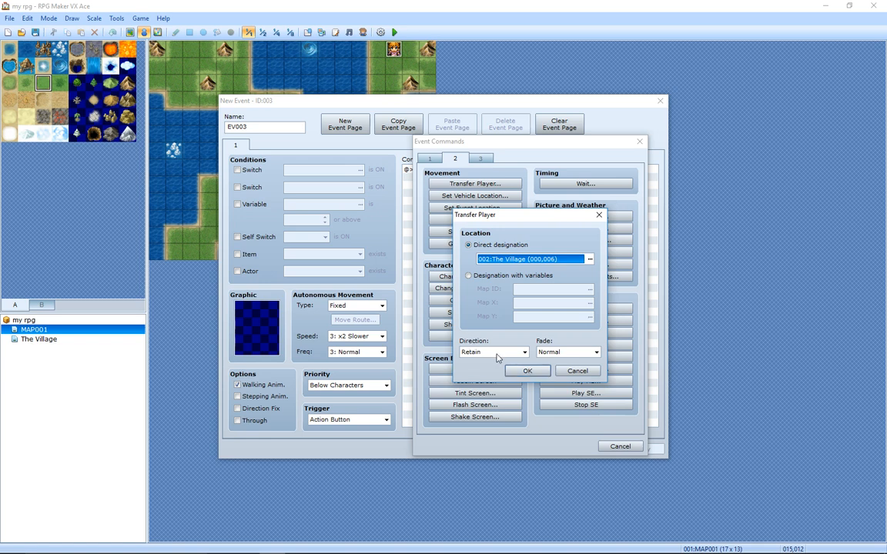
left_click(523, 352)
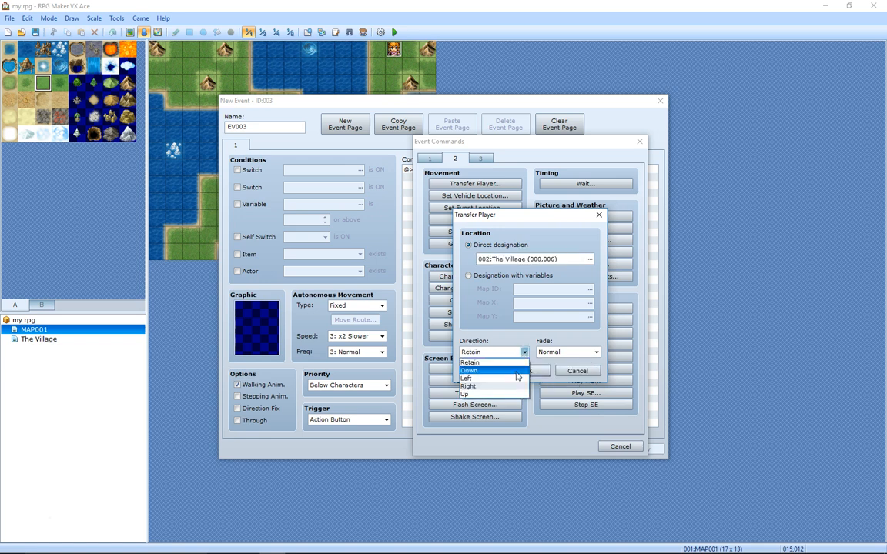
left_click(467, 387)
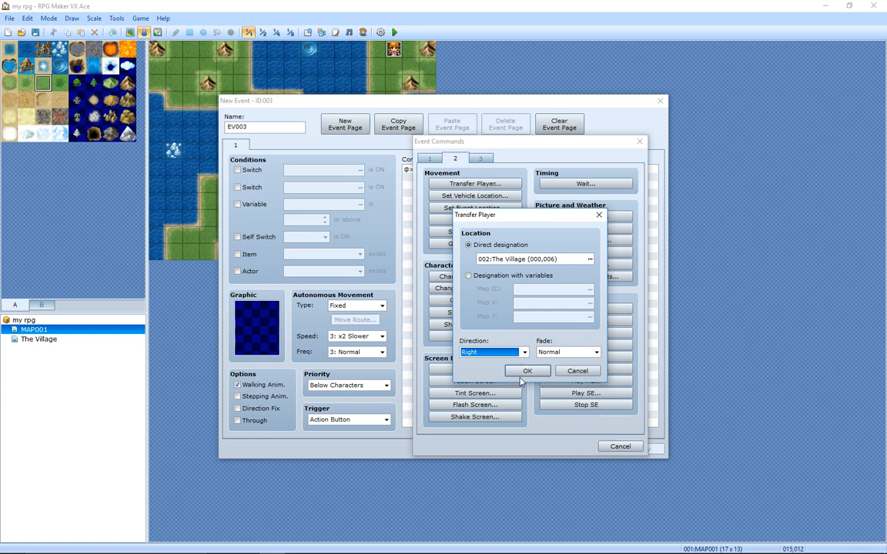
Step: Confirm the transfer, set EV003's trigger to Player Touch, and save the event
left_click(527, 370)
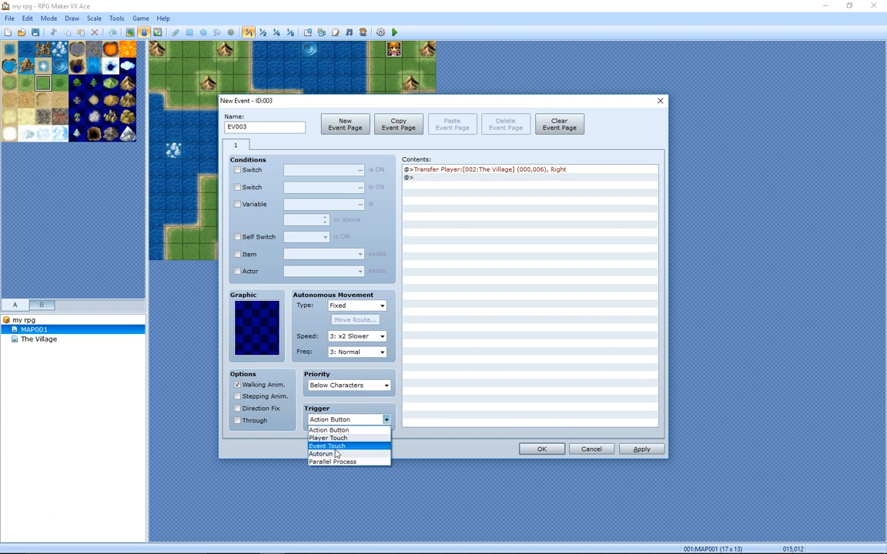
left_click(328, 438)
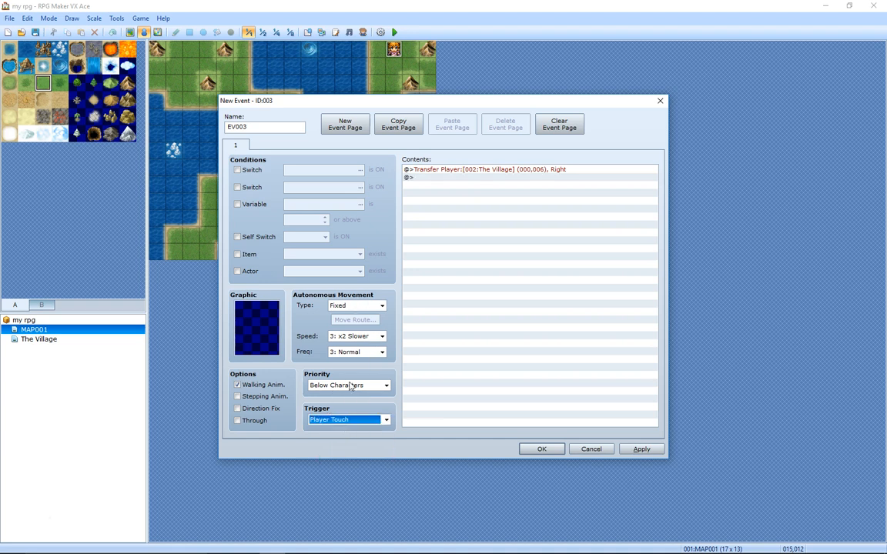
left_click(541, 449)
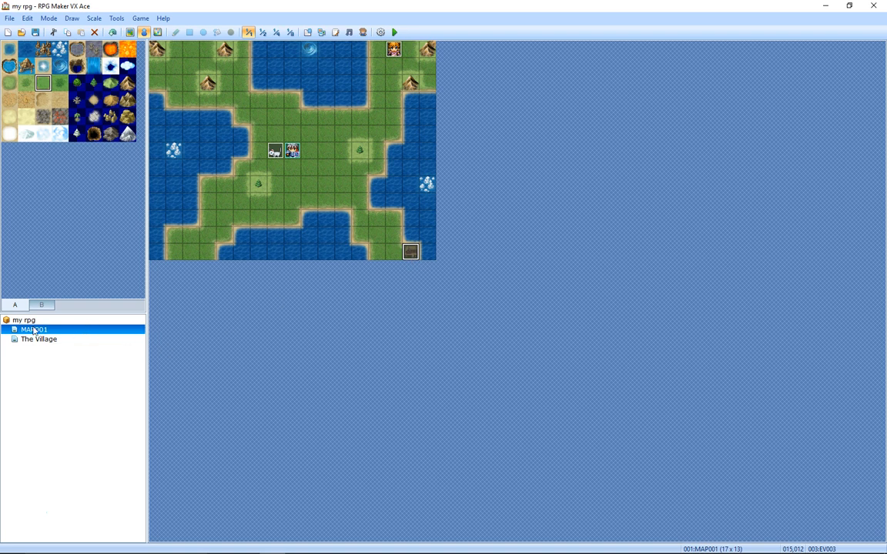
Step: Open The Village map and browse tileset tabs C and A
left_click(39, 338)
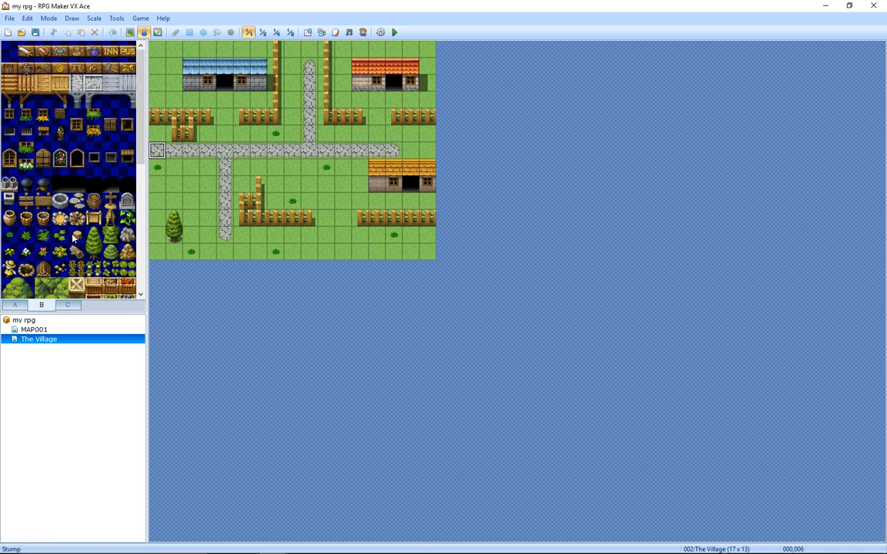
scroll("down", 3)
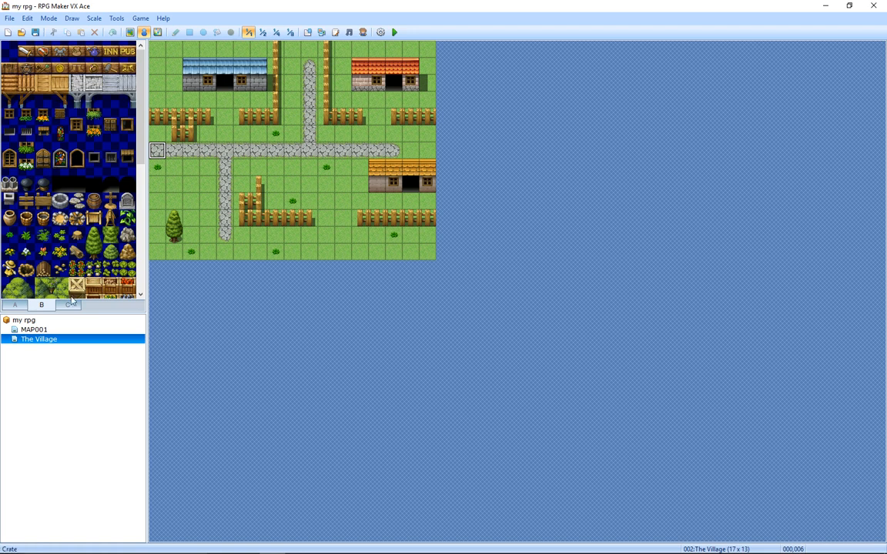
left_click(67, 305)
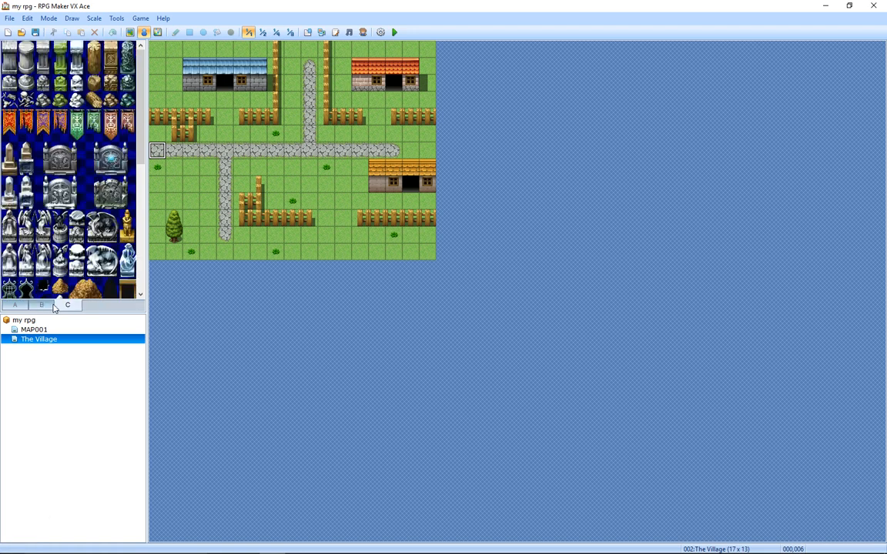
scroll("down", 3)
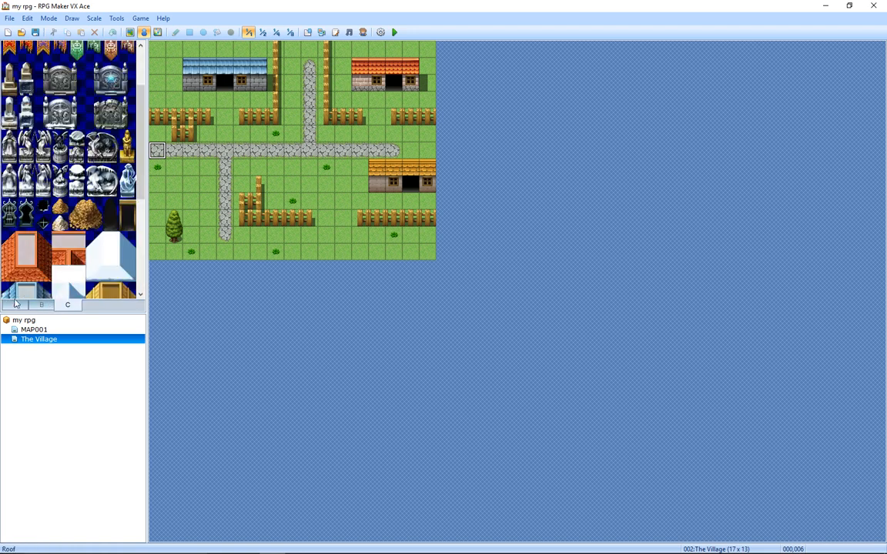
left_click(14, 305)
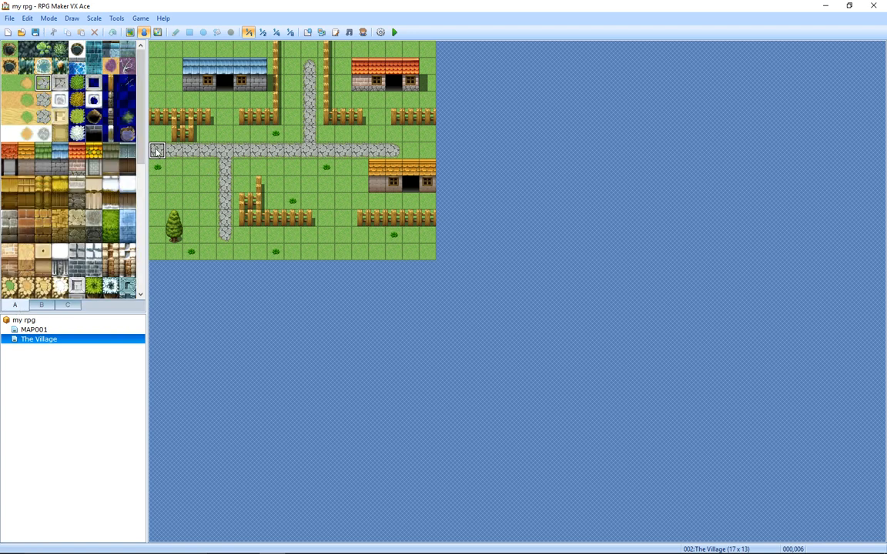
mouse_move(196, 158)
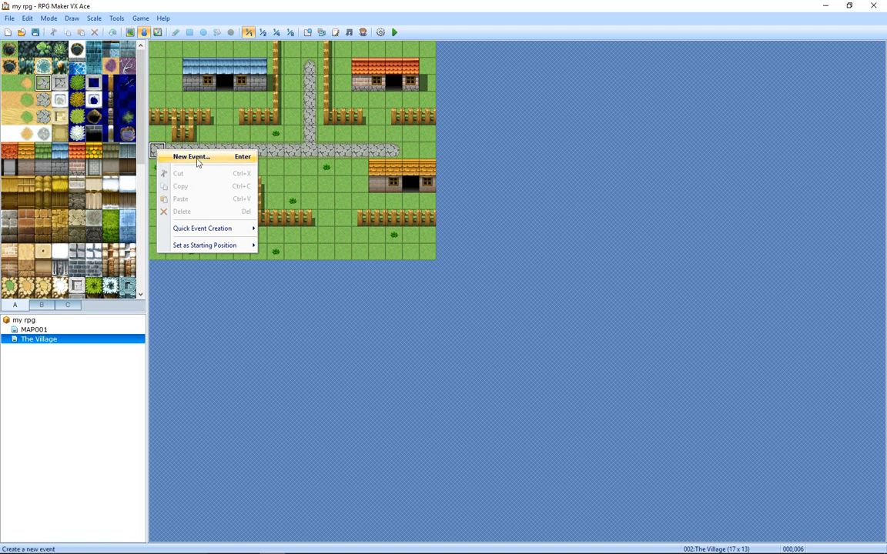
Step: Create an event on the path's left end transferring to MAP001 (015,012), facing left
left_click(191, 156)
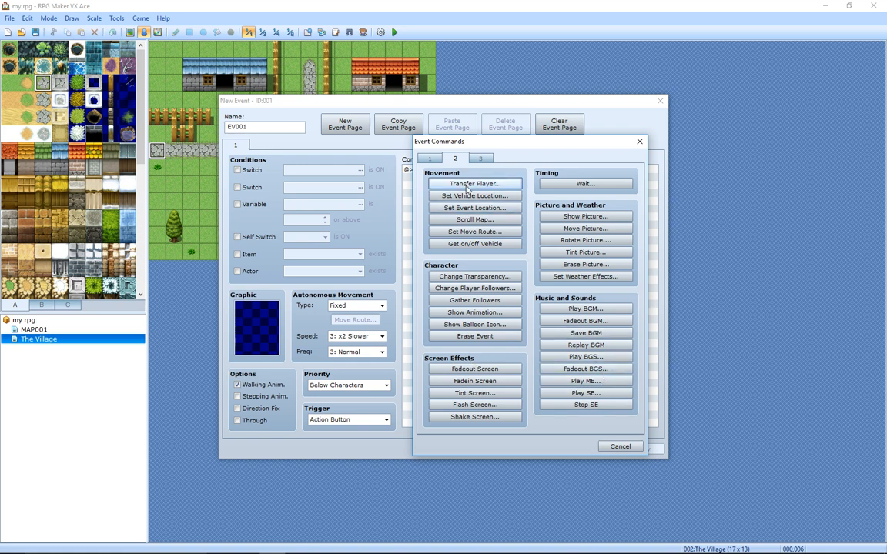
left_click(475, 184)
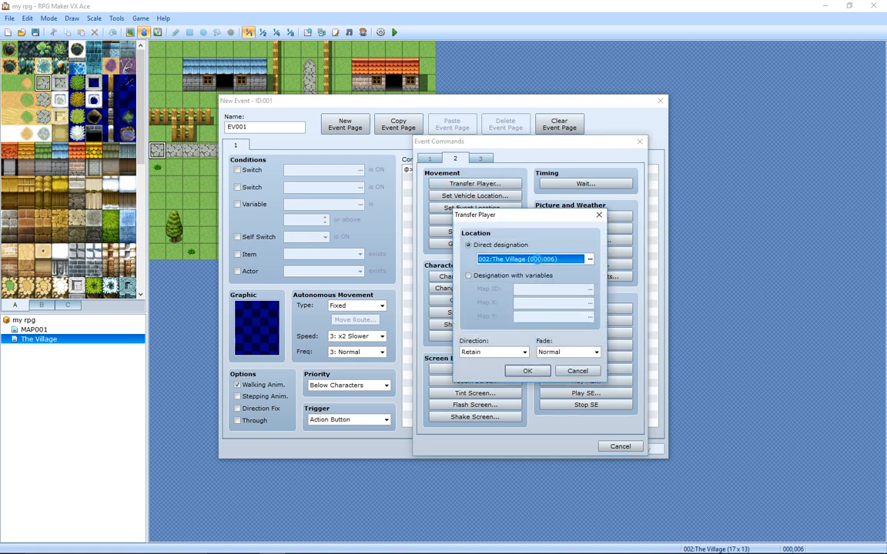
left_click(590, 259)
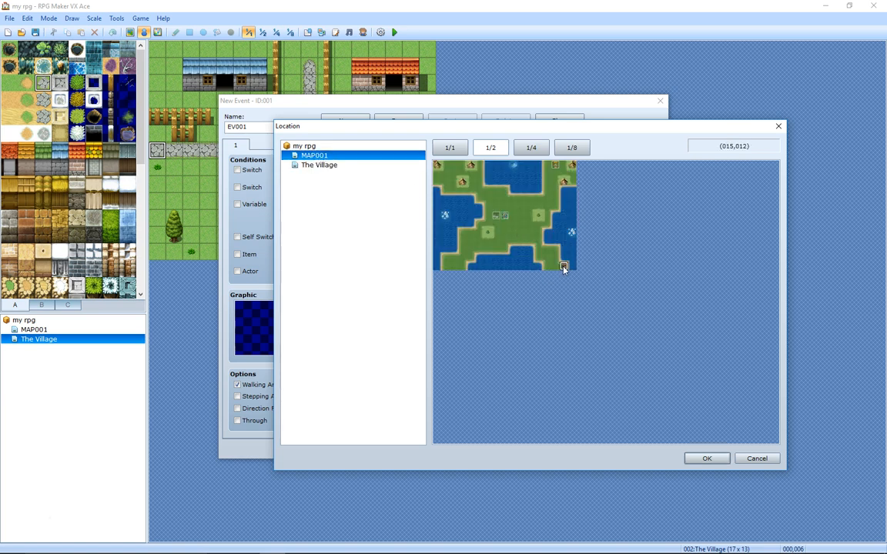
mouse_move(706, 459)
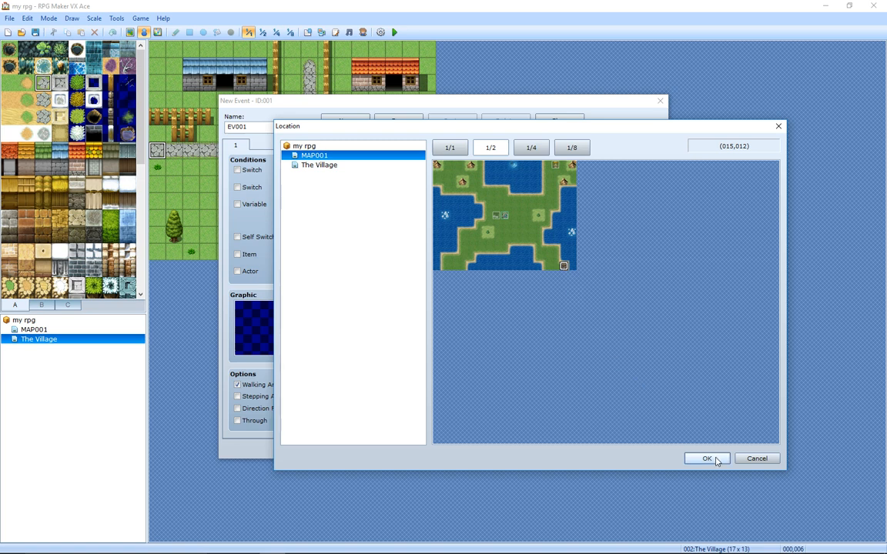
left_click(706, 458)
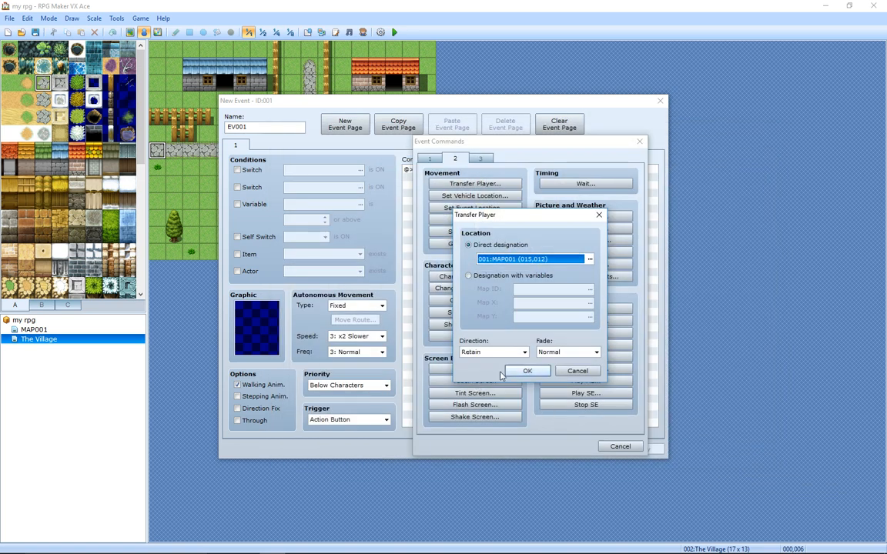
left_click(491, 351)
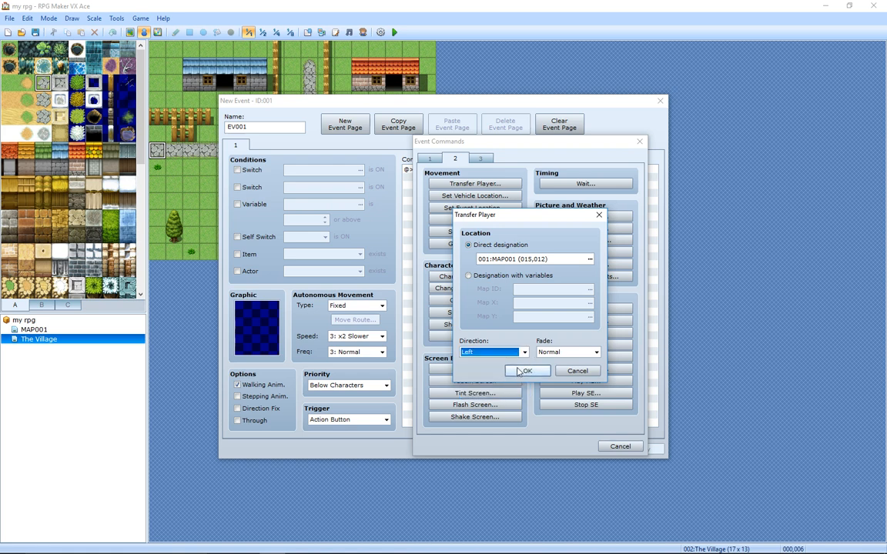
mouse_move(527, 371)
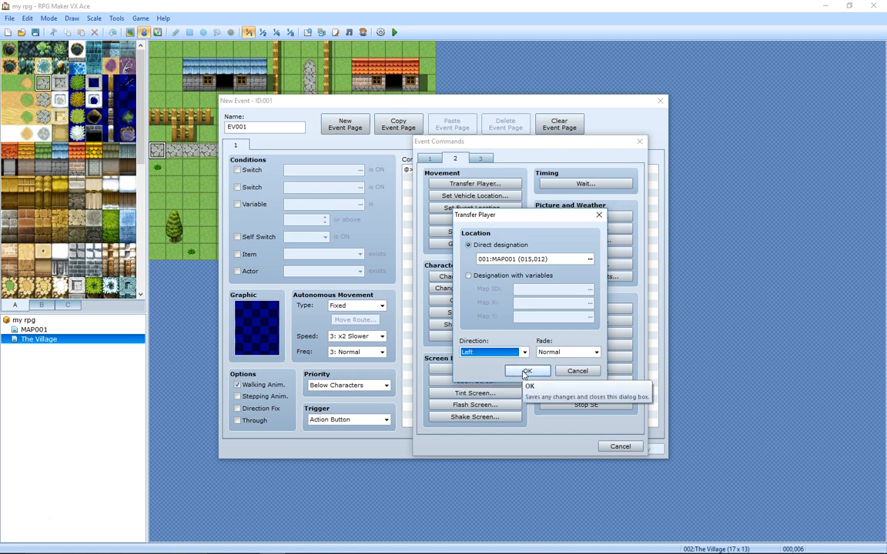
left_click(527, 371)
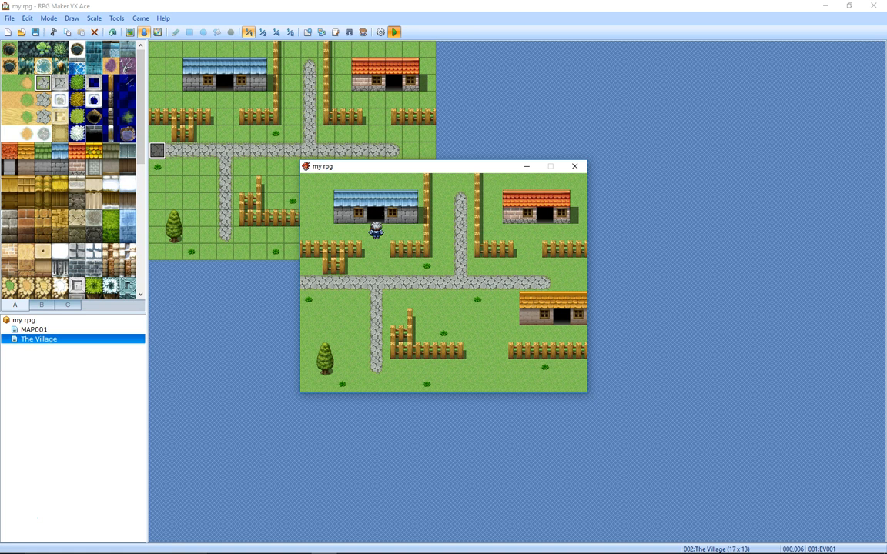
mouse_move(543, 194)
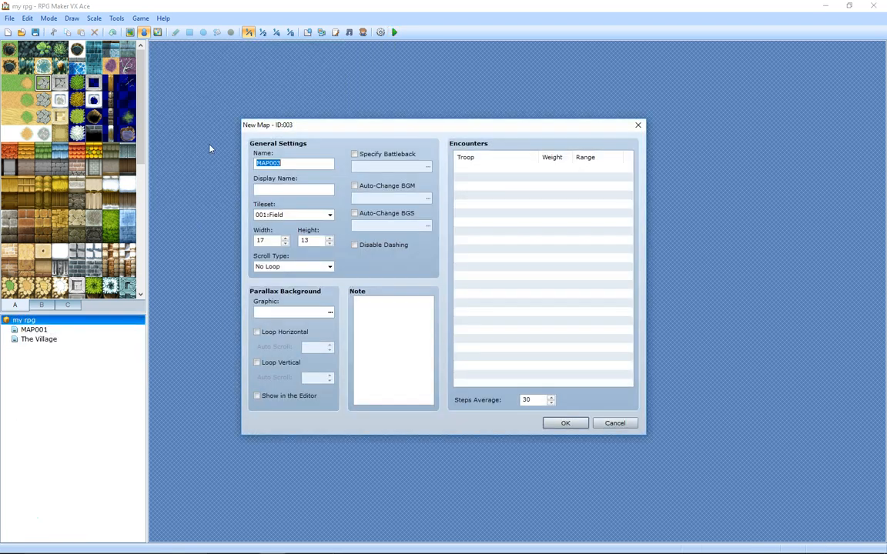
Step: Create the 18×13 map house1 using the Interior tileset
type("house1")
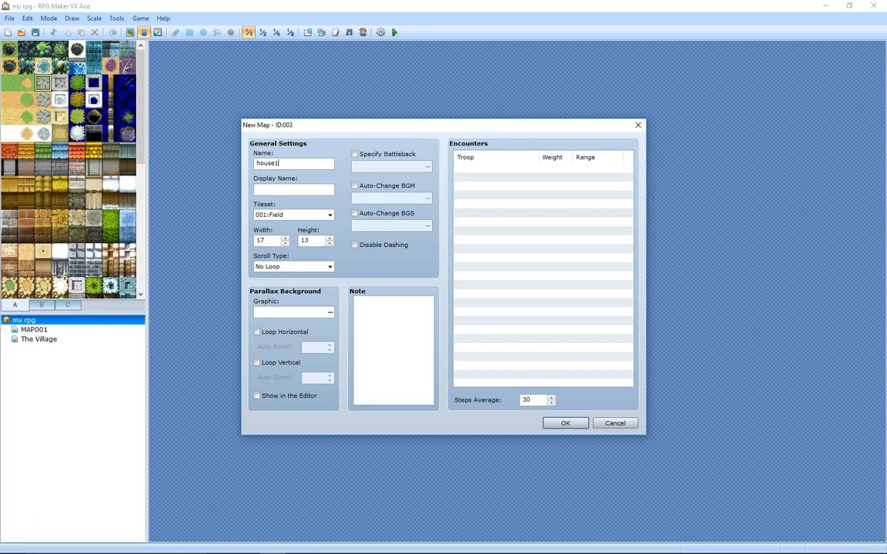
mouse_move(278, 179)
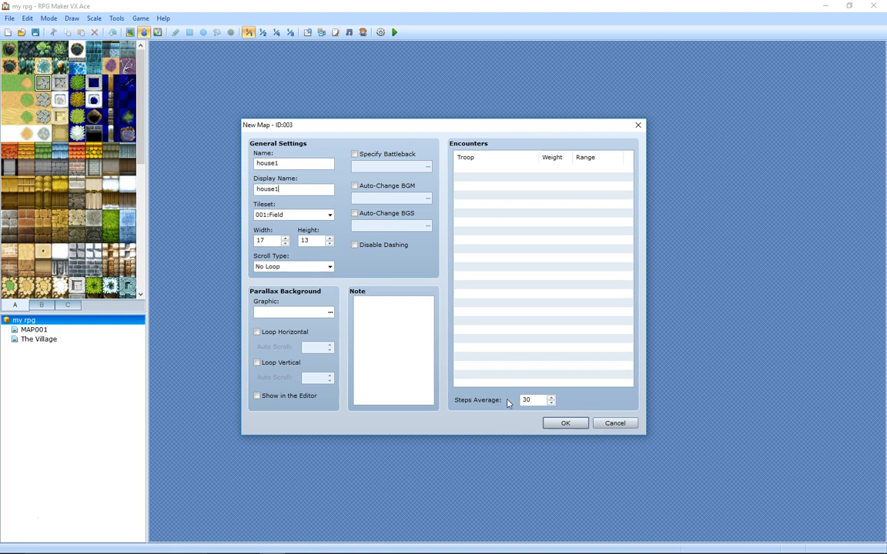
left_click(329, 214)
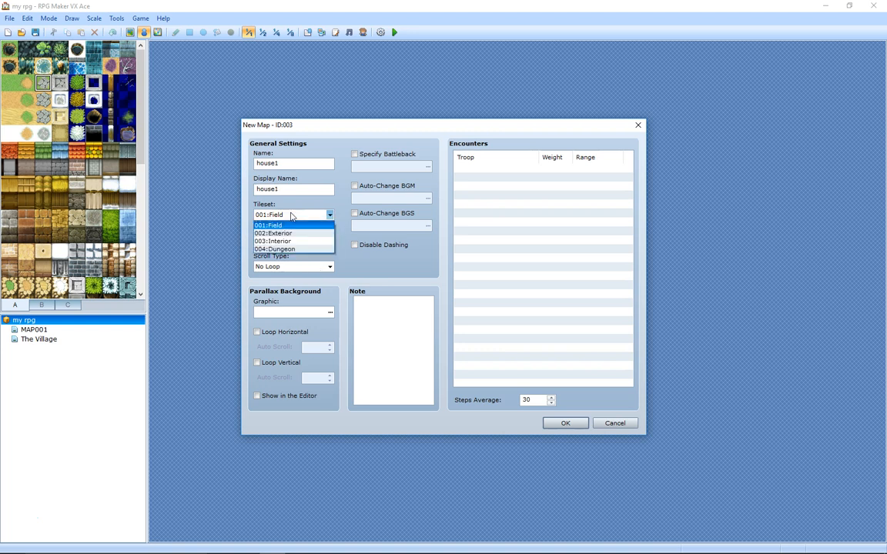
left_click(274, 241)
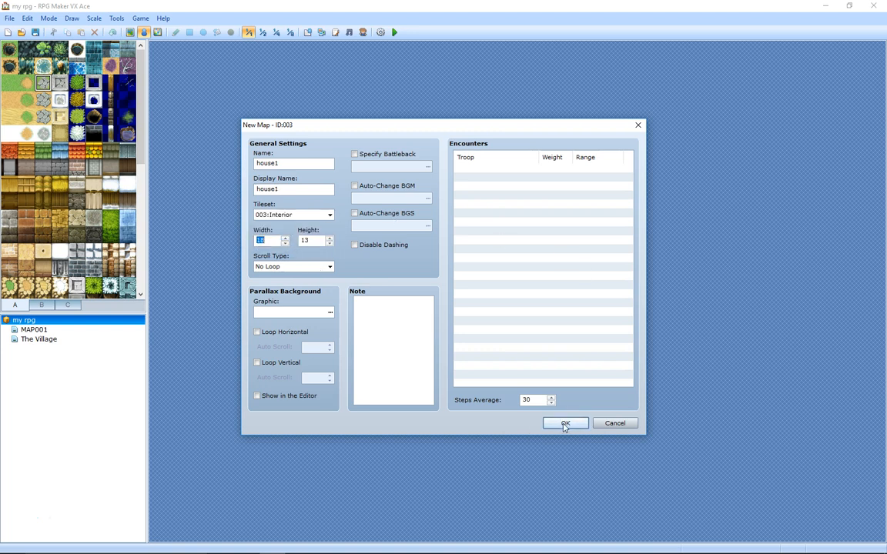
left_click(565, 424)
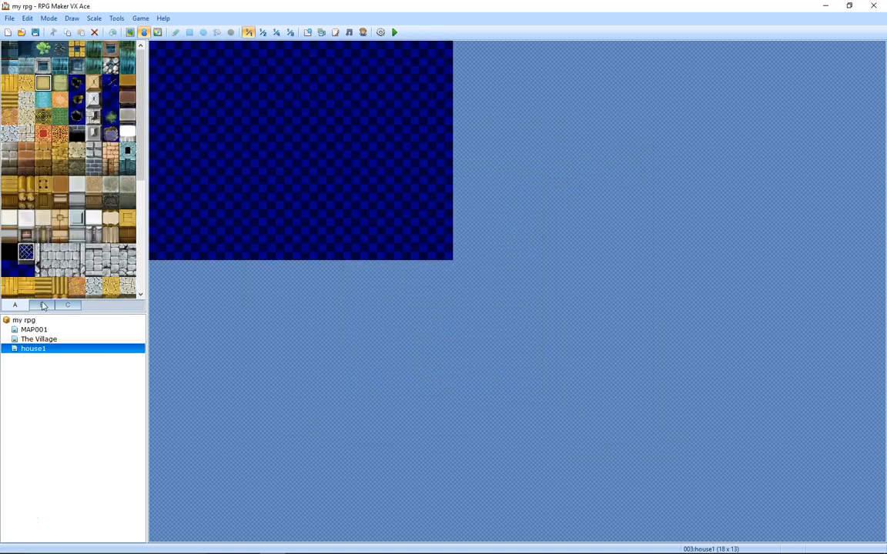
Step: Fill the house1 floor with the yellow floor tile
left_click(42, 305)
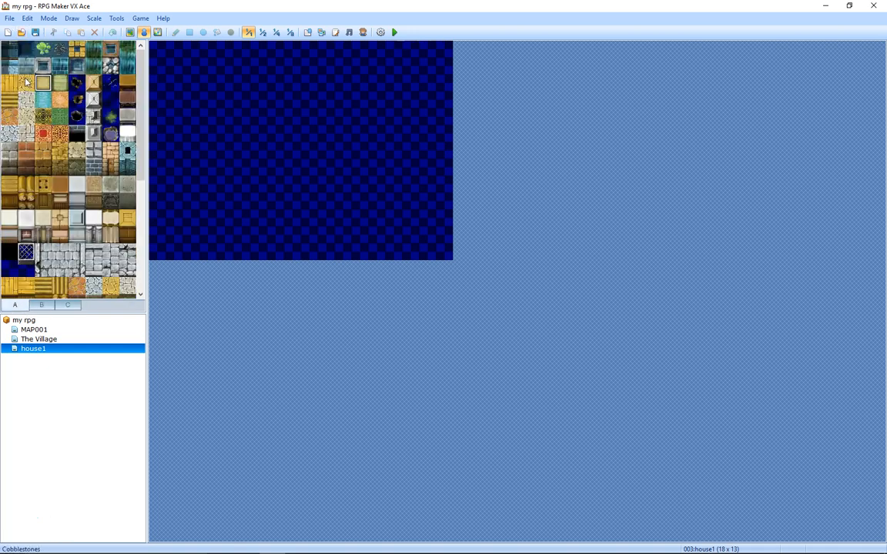
left_click(217, 32)
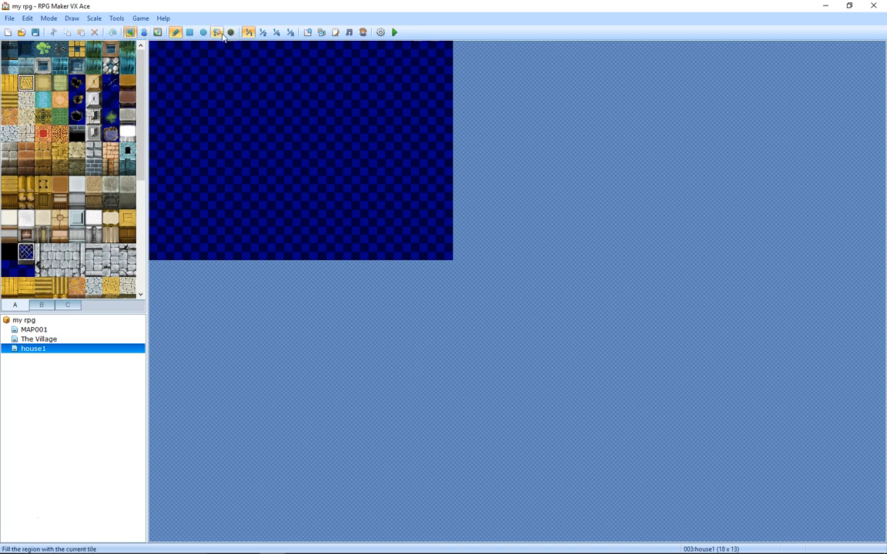
left_click(301, 150)
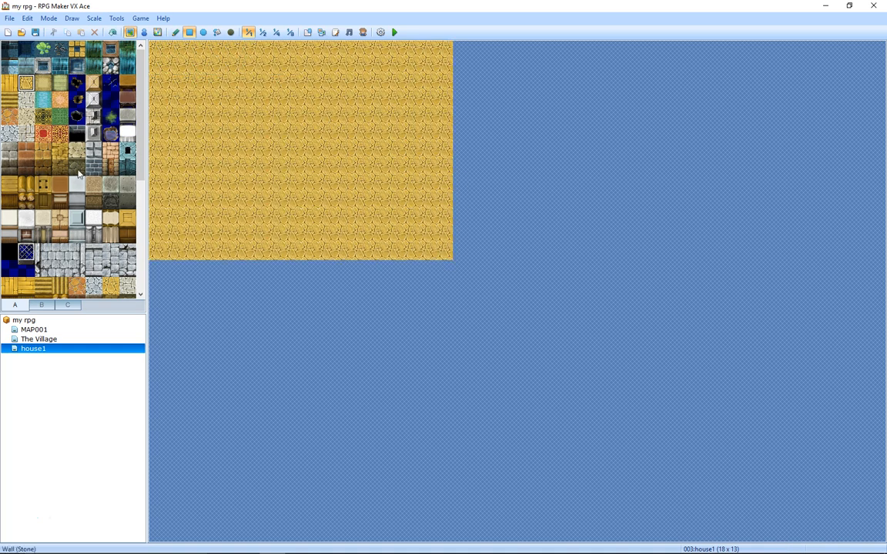
Step: Draw a wooden wall section across the room and a vertical reddish pathway
left_click(111, 160)
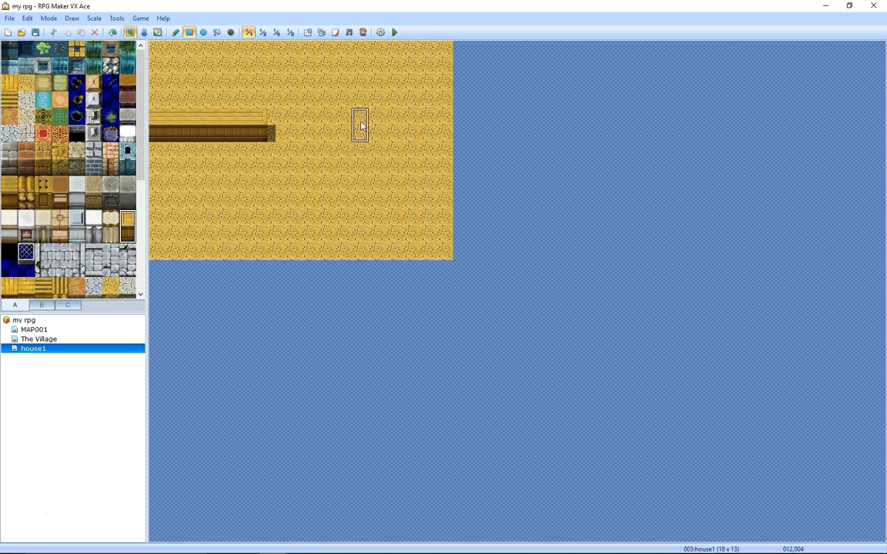
left_click_drag(359, 125, 458, 135)
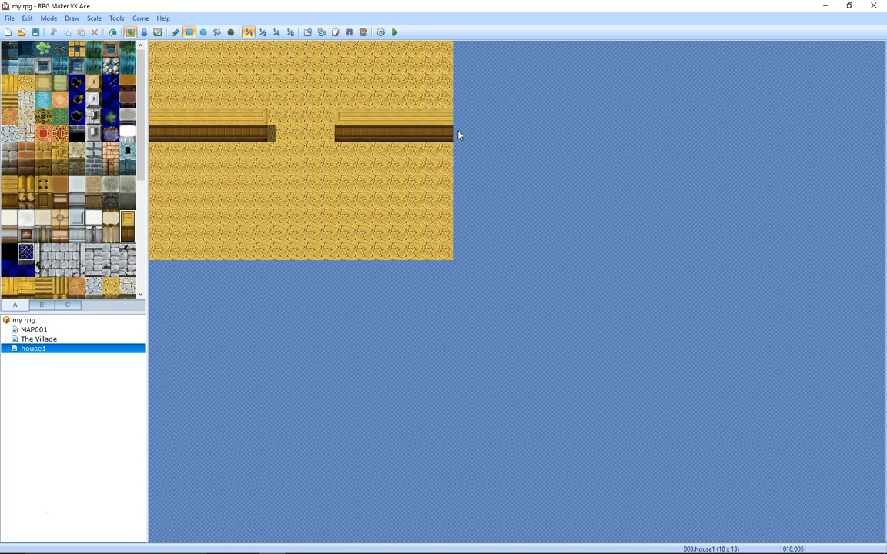
left_click(60, 253)
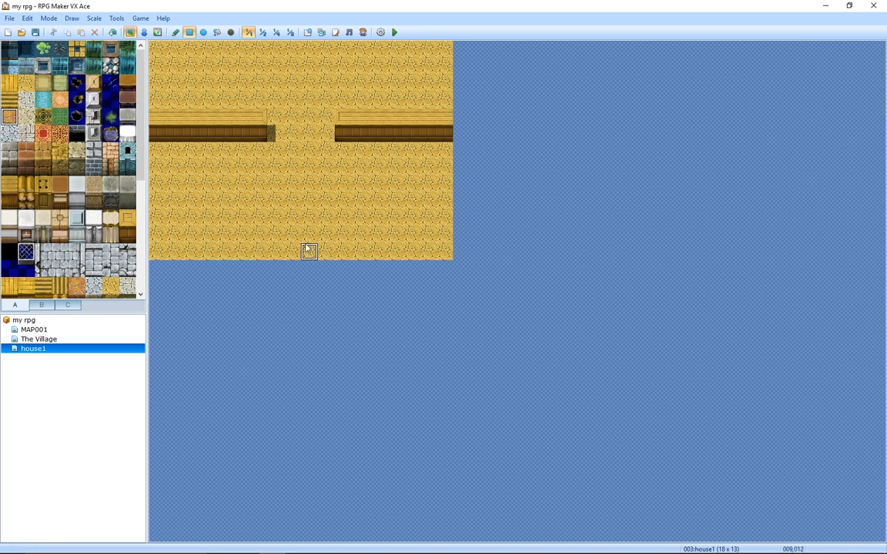
left_click_drag(308, 250, 299, 85)
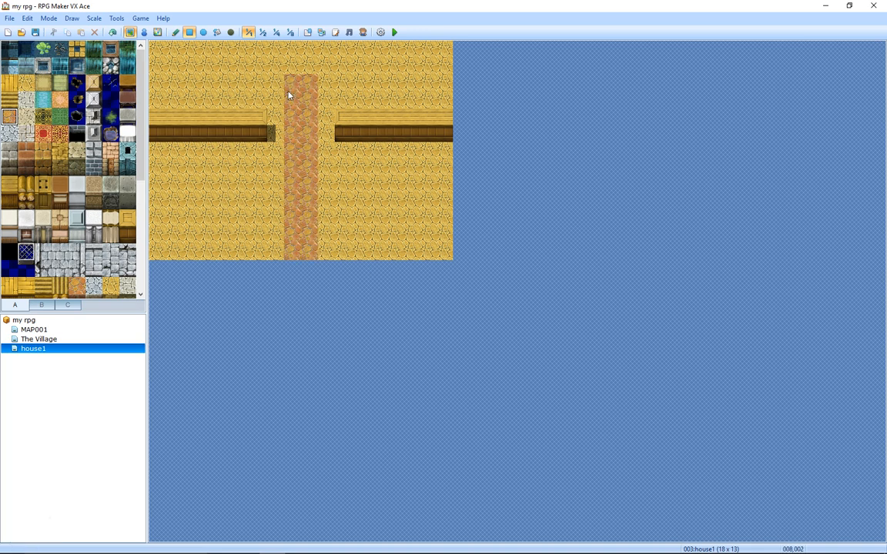
scroll("down", 3)
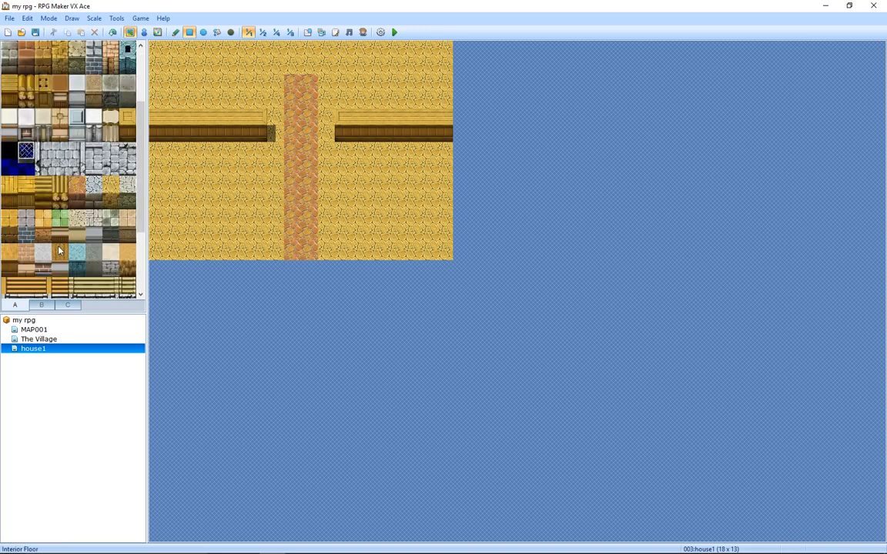
Step: Place the green bed at the top right, then reopen house1 via The Village
left_click(42, 305)
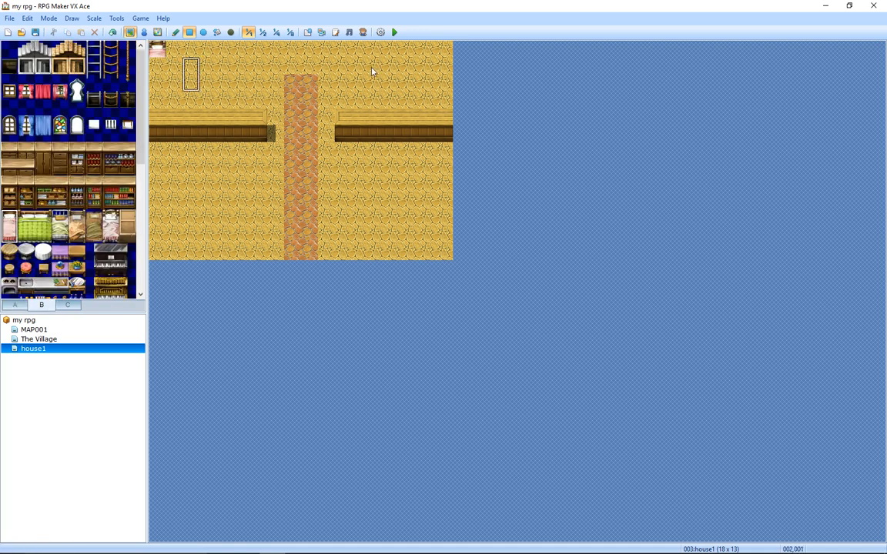
left_click(308, 89)
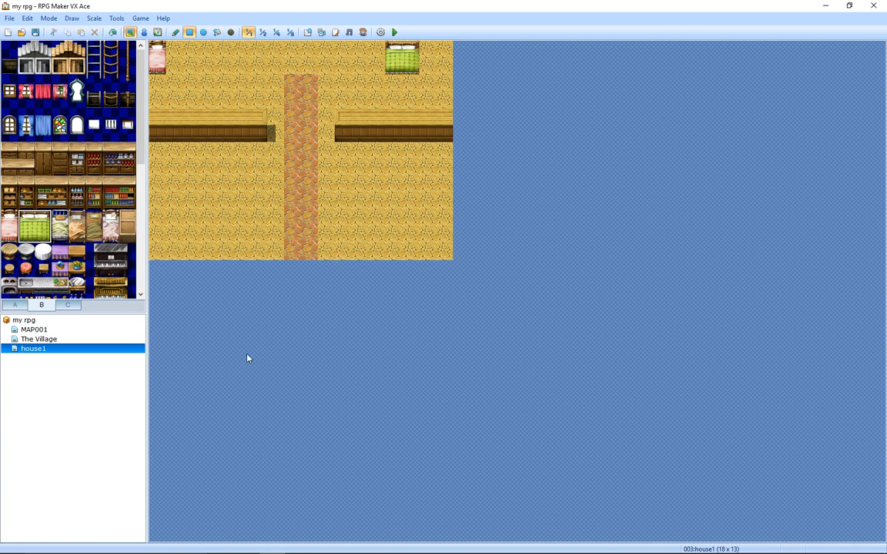
left_click(39, 339)
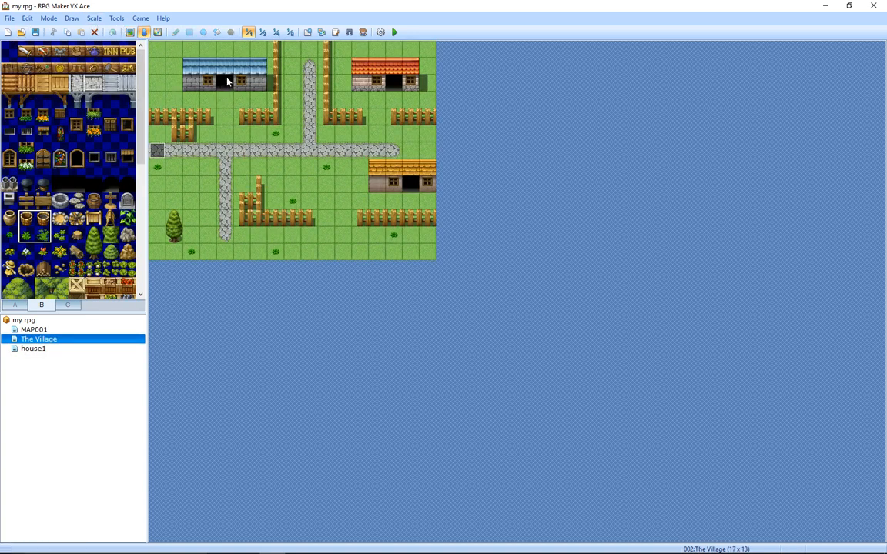
left_click(33, 348)
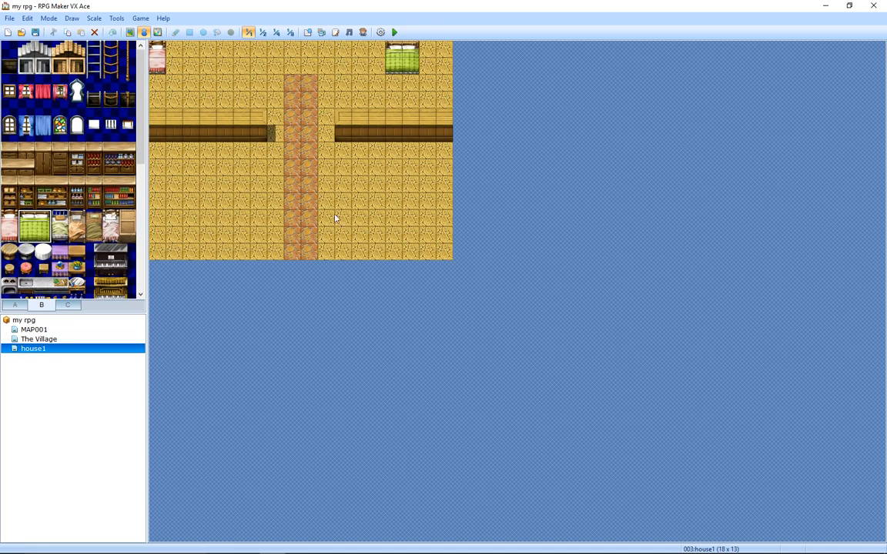
mouse_move(44, 420)
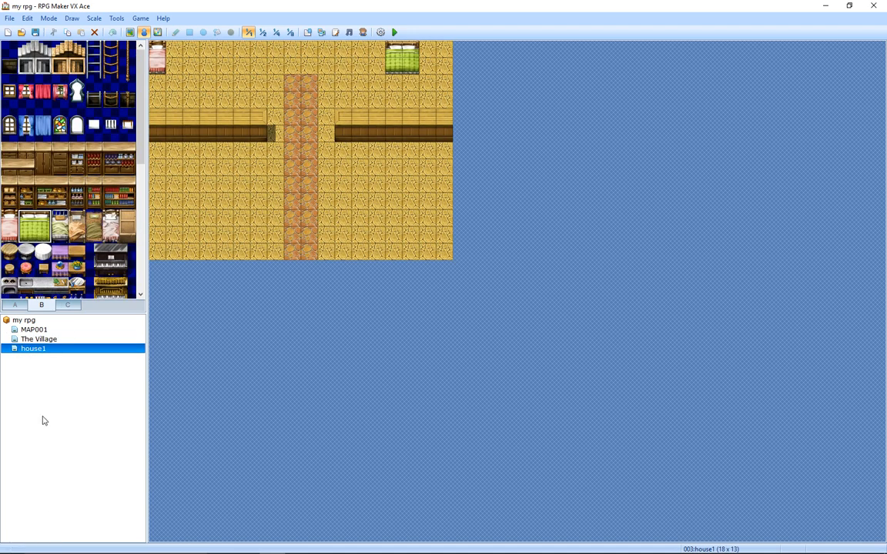
mouse_move(24, 523)
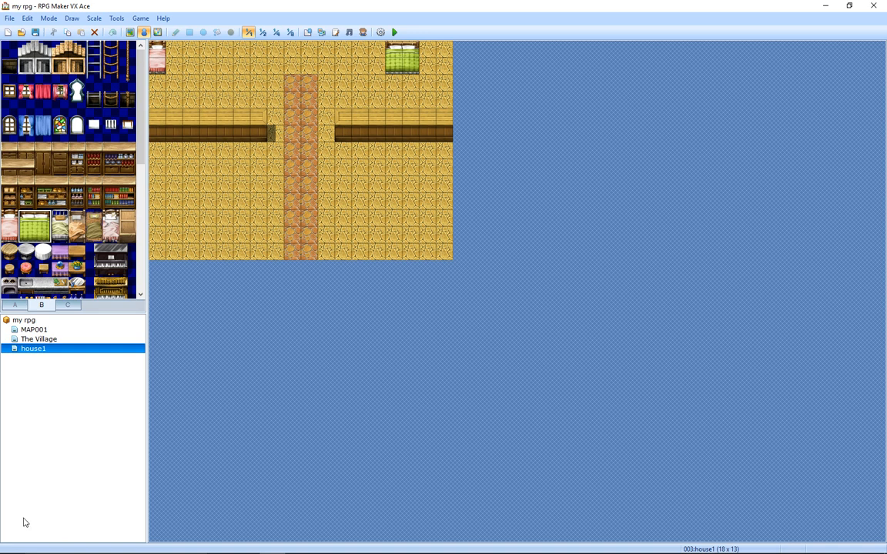